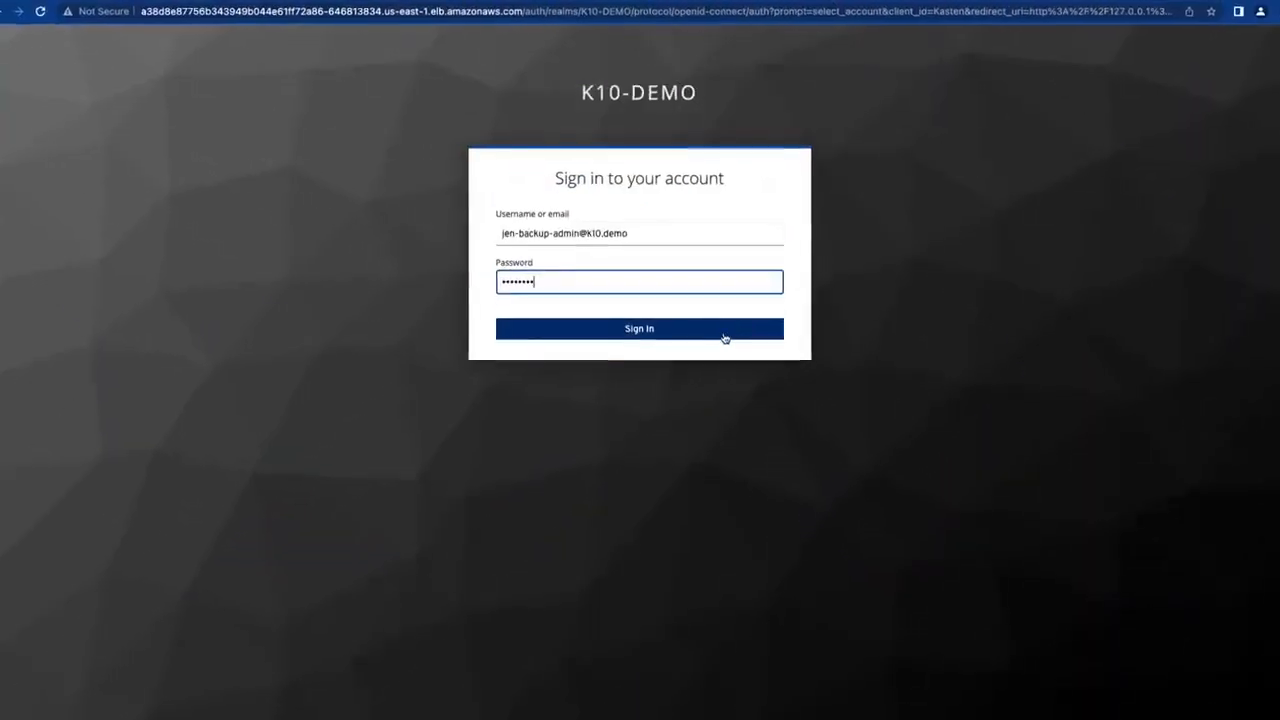
Submit the admin credentials on the Keycloak login form to reach the K10 dashboard.
left_click(639, 328)
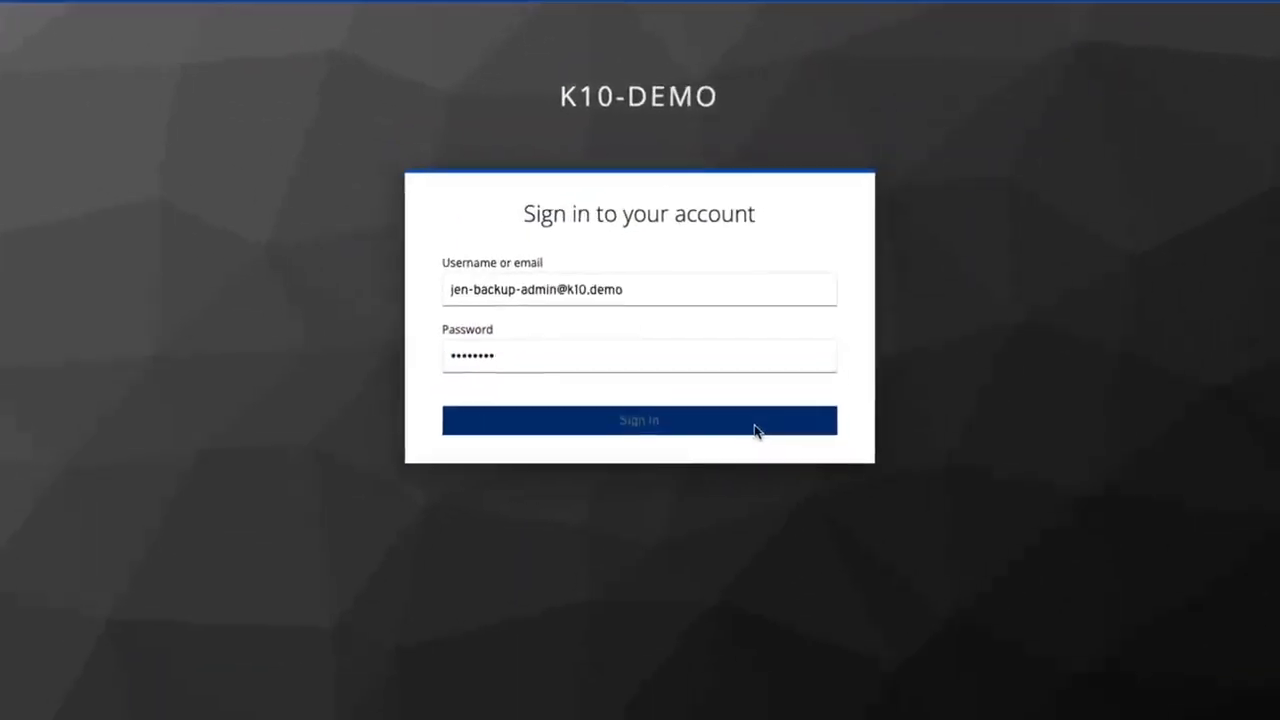
left_click(639, 420)
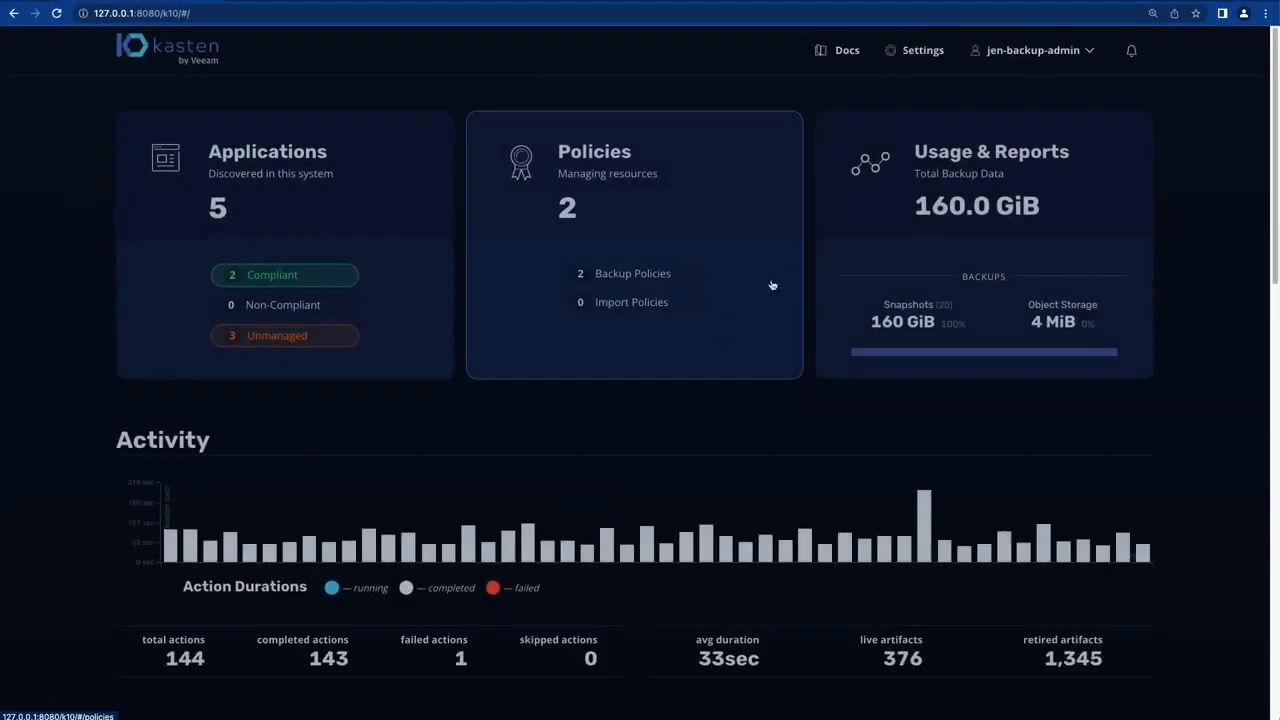
Move from the applications list through Settings and location profiles to the User Roles page.
left_click(267, 151)
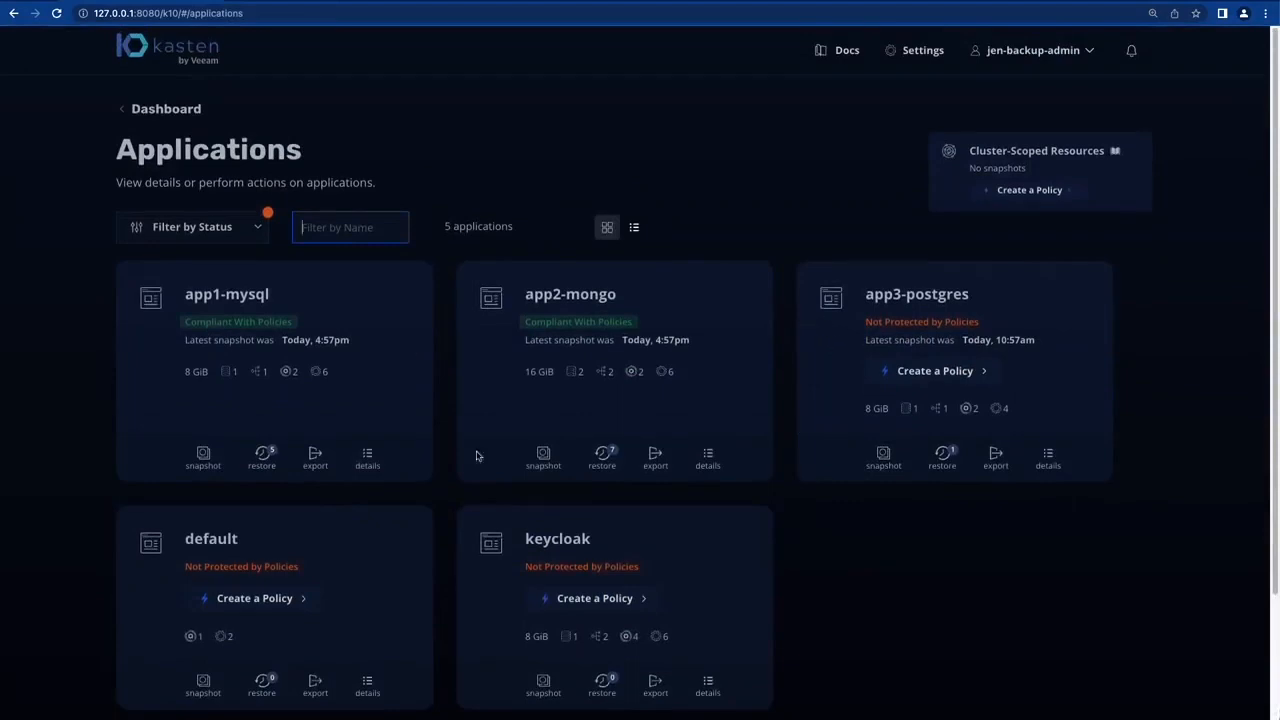
left_click(923, 50)
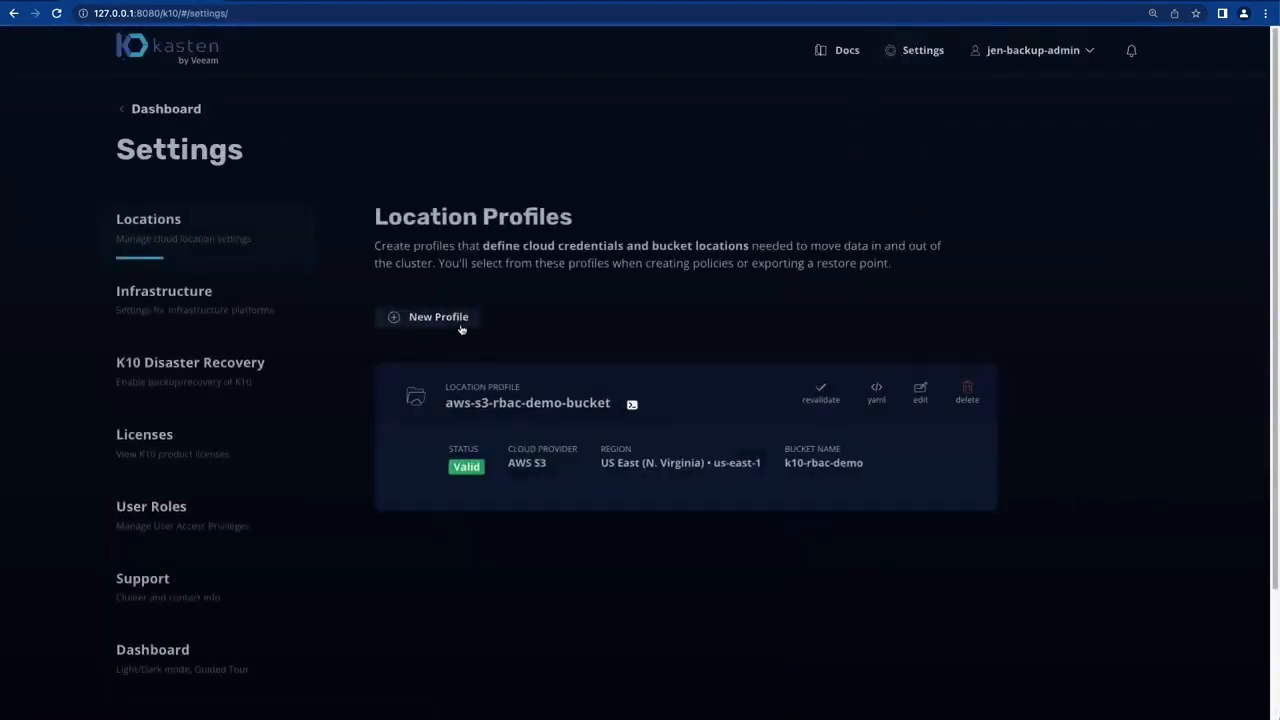
left_click(427, 317)
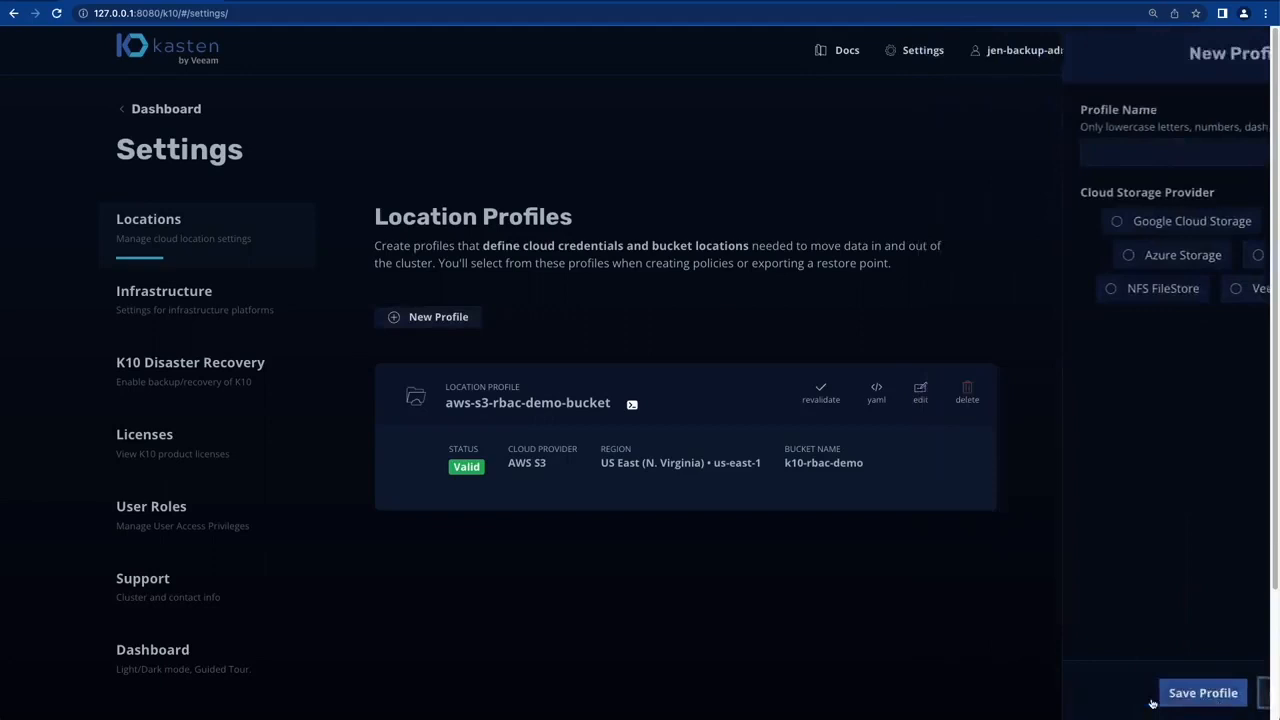
left_click(151, 506)
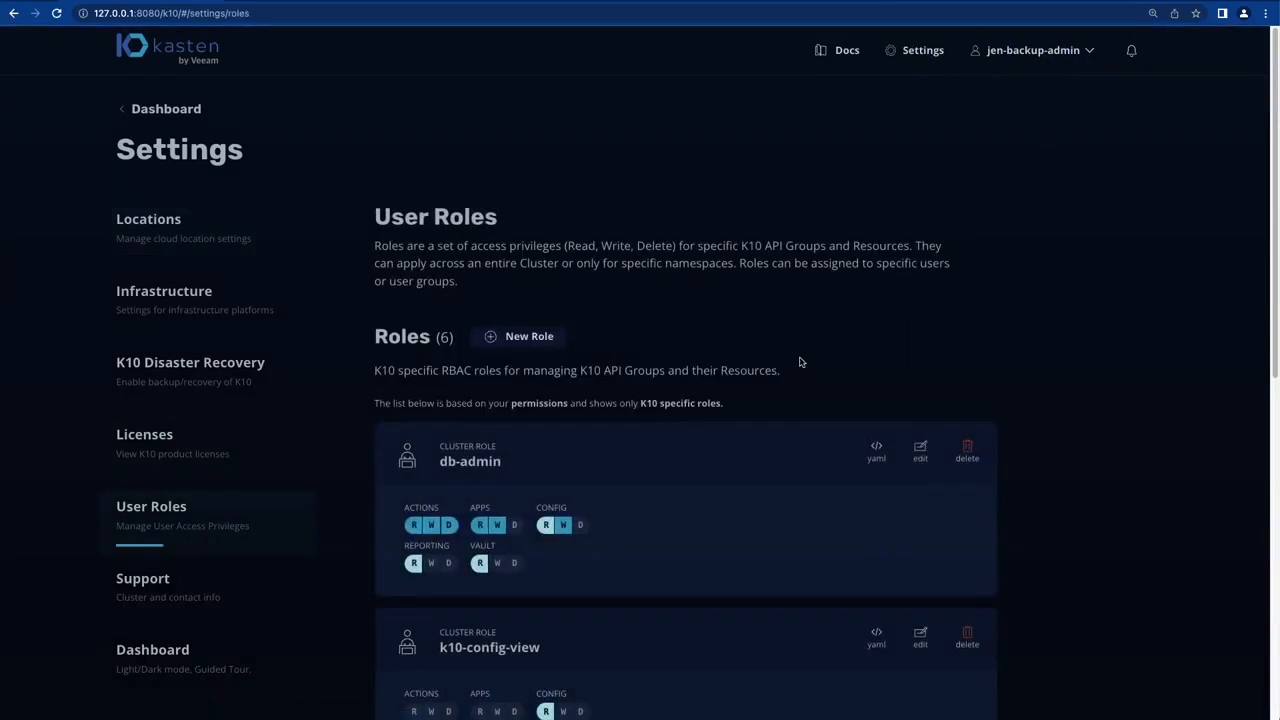
Expand the roles list to all six roles and scroll through the existing role assignments.
scroll("down", 3)
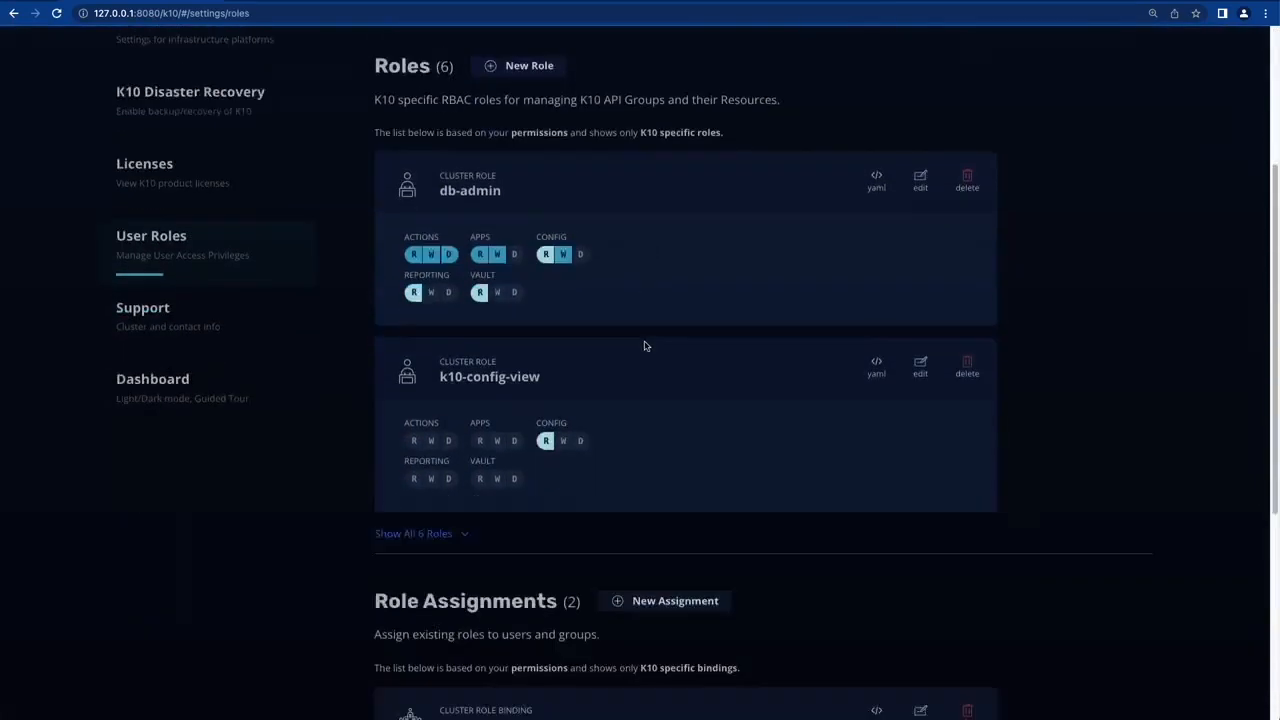
left_click(413, 533)
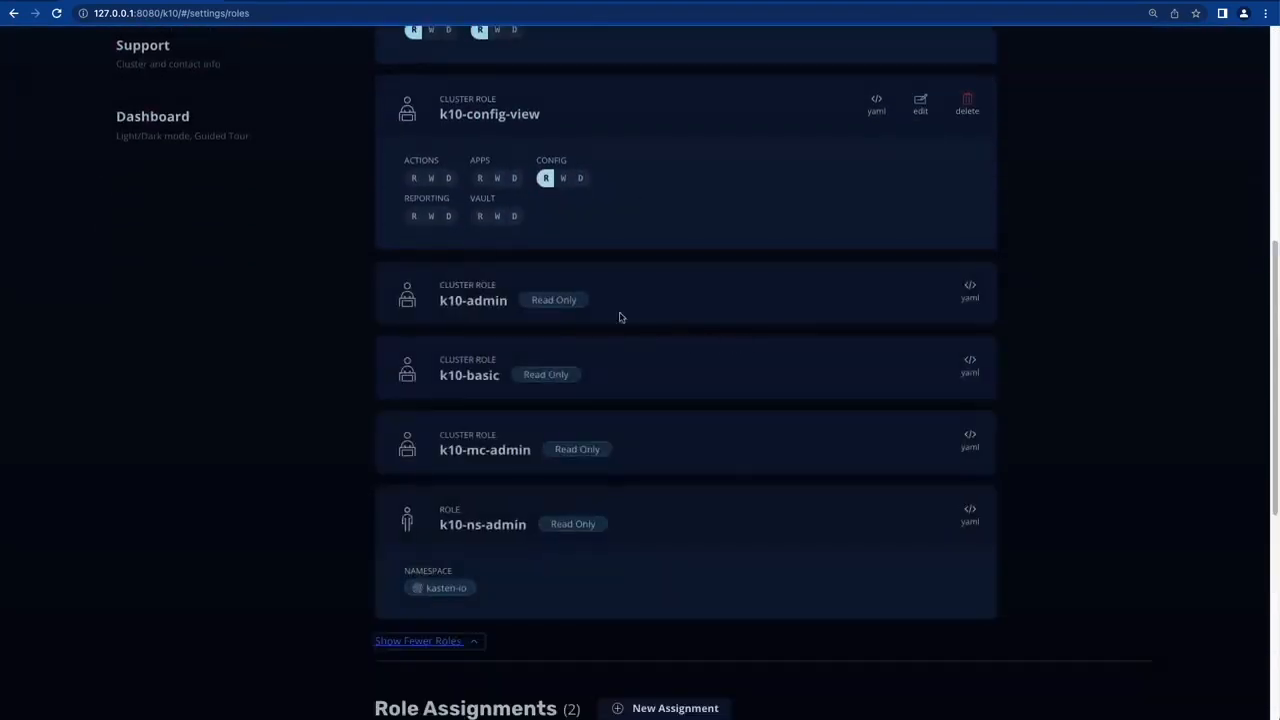
scroll("down", 3)
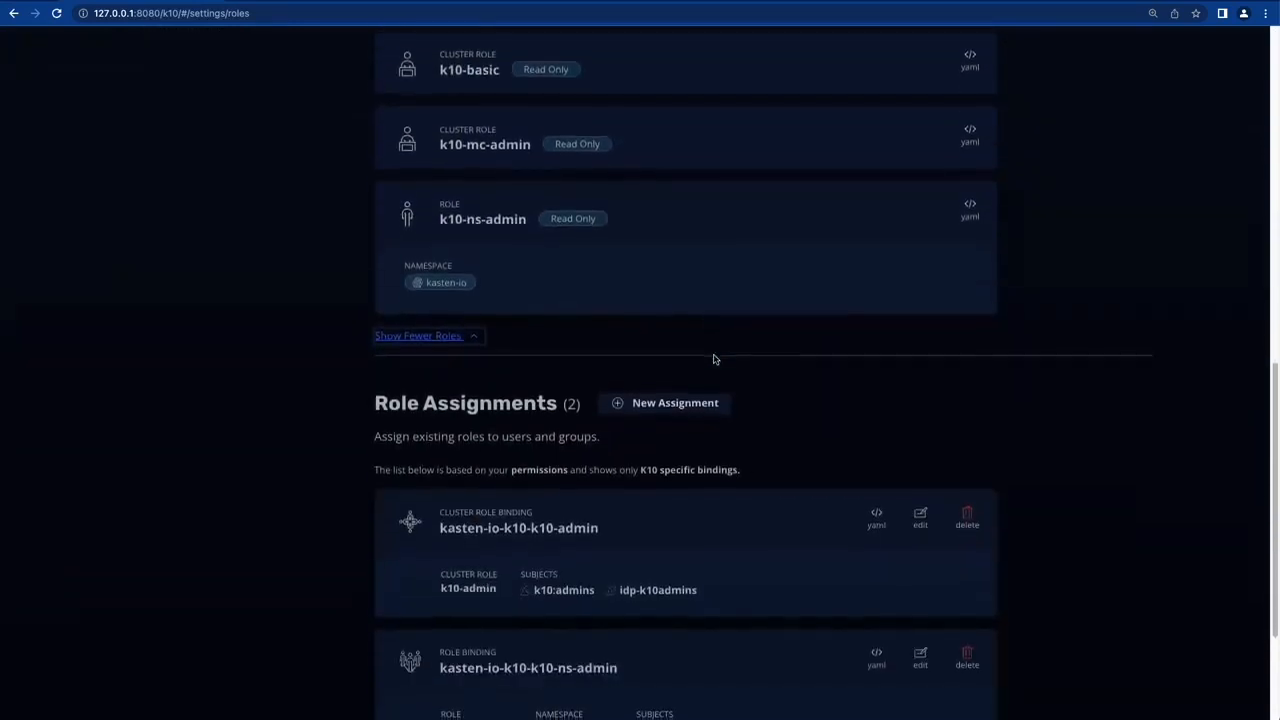
scroll("down", 3)
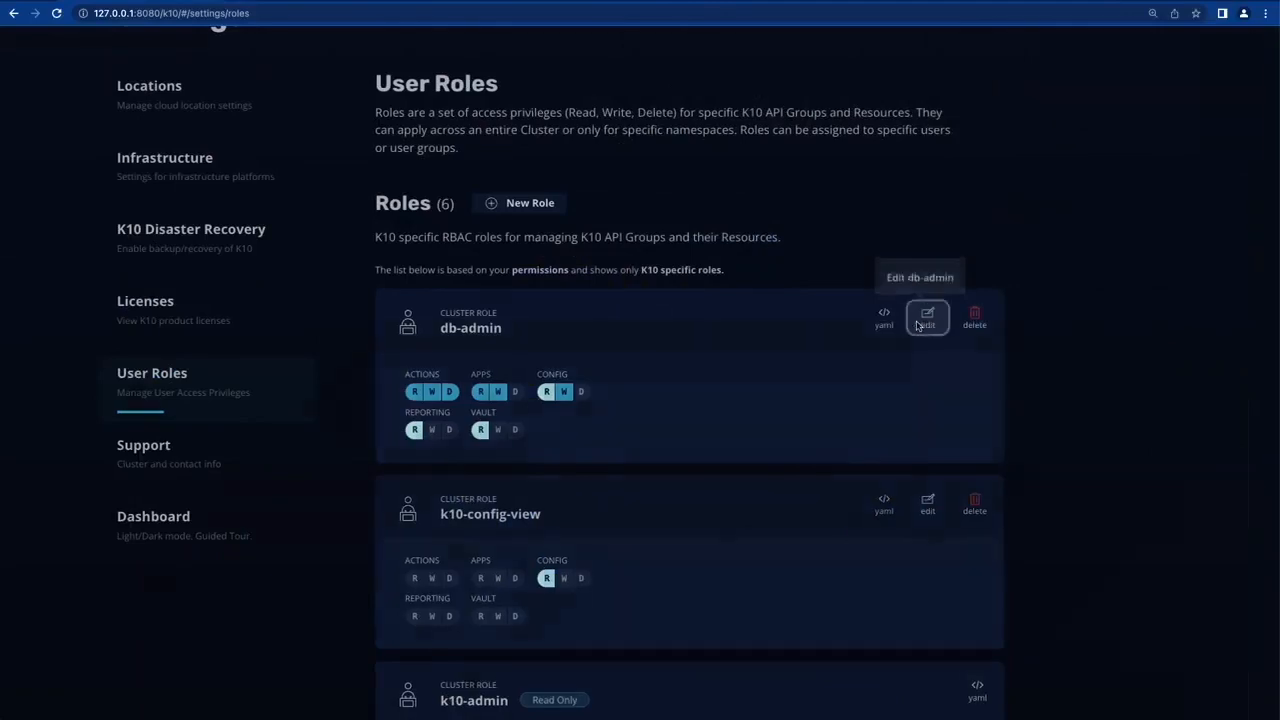
Grant the db-admin role write access on Restore Point Contents and save it.
left_click(926, 315)
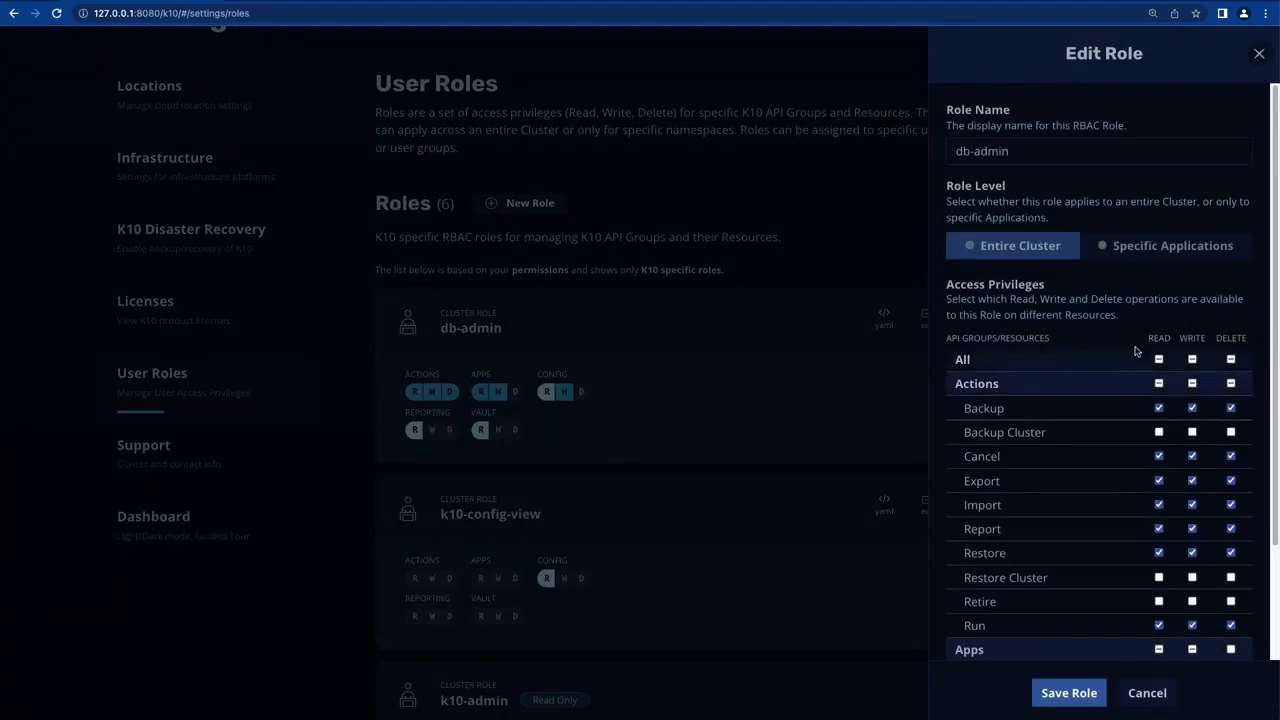
scroll("down", 3)
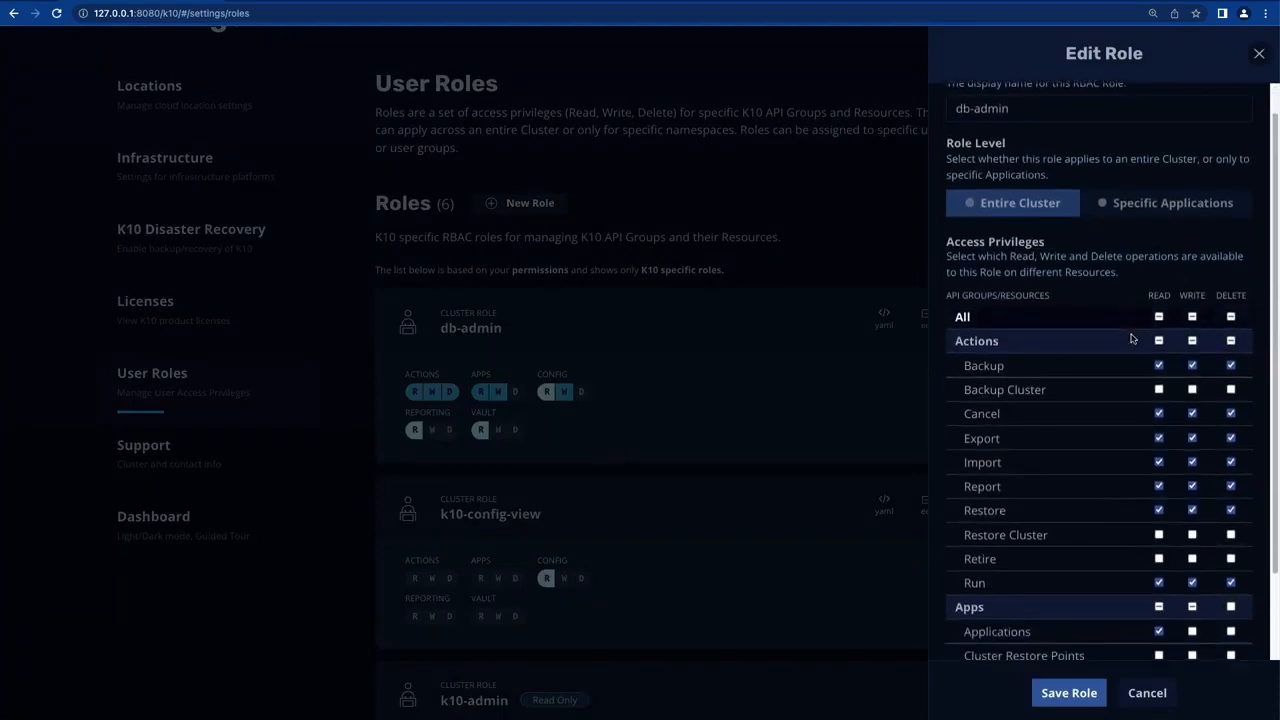
scroll("down", 3)
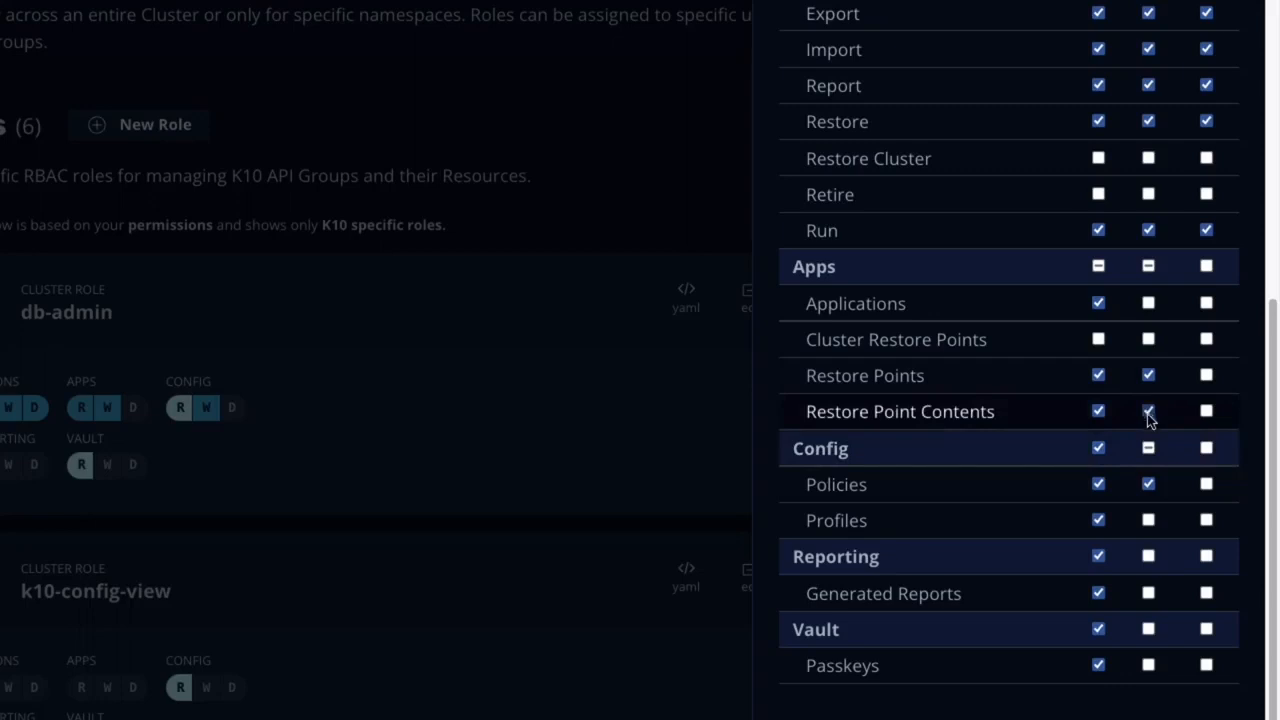
left_click(1149, 412)
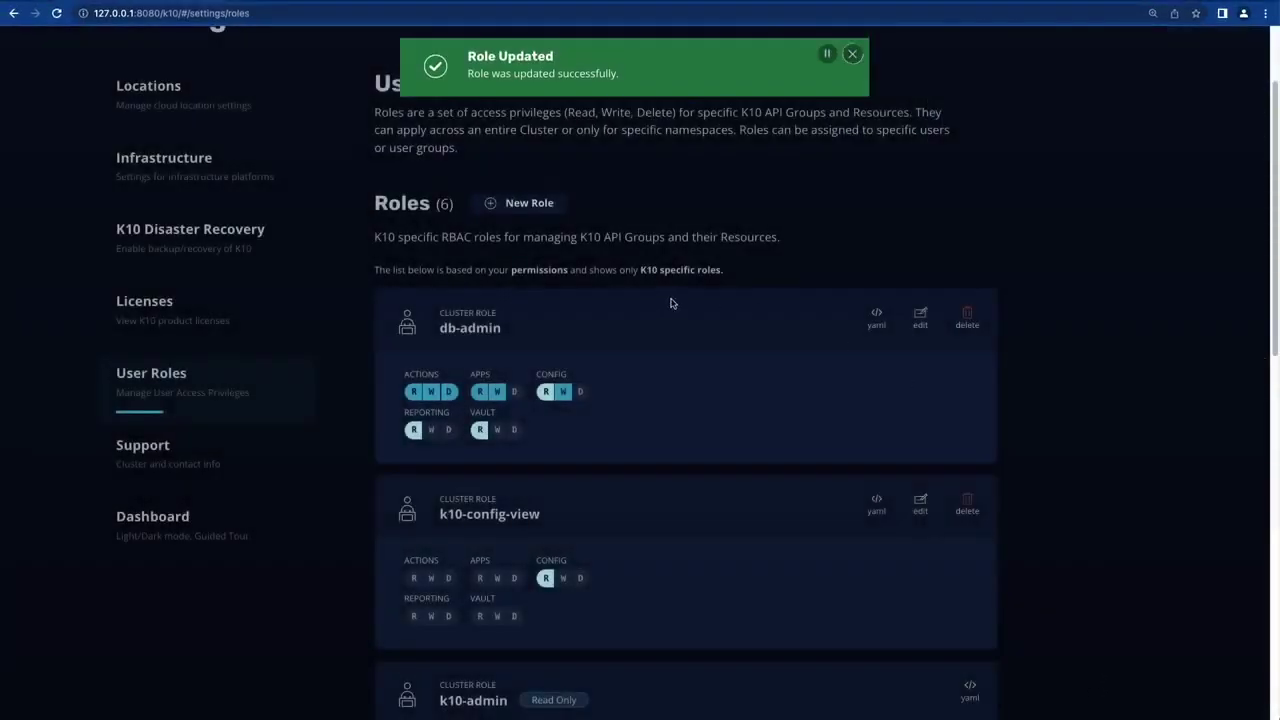
Start assignment 'db-admin-rb' limited to app1-mysql, app2-mongo and app3-postgres namespaces.
scroll("down", 3)
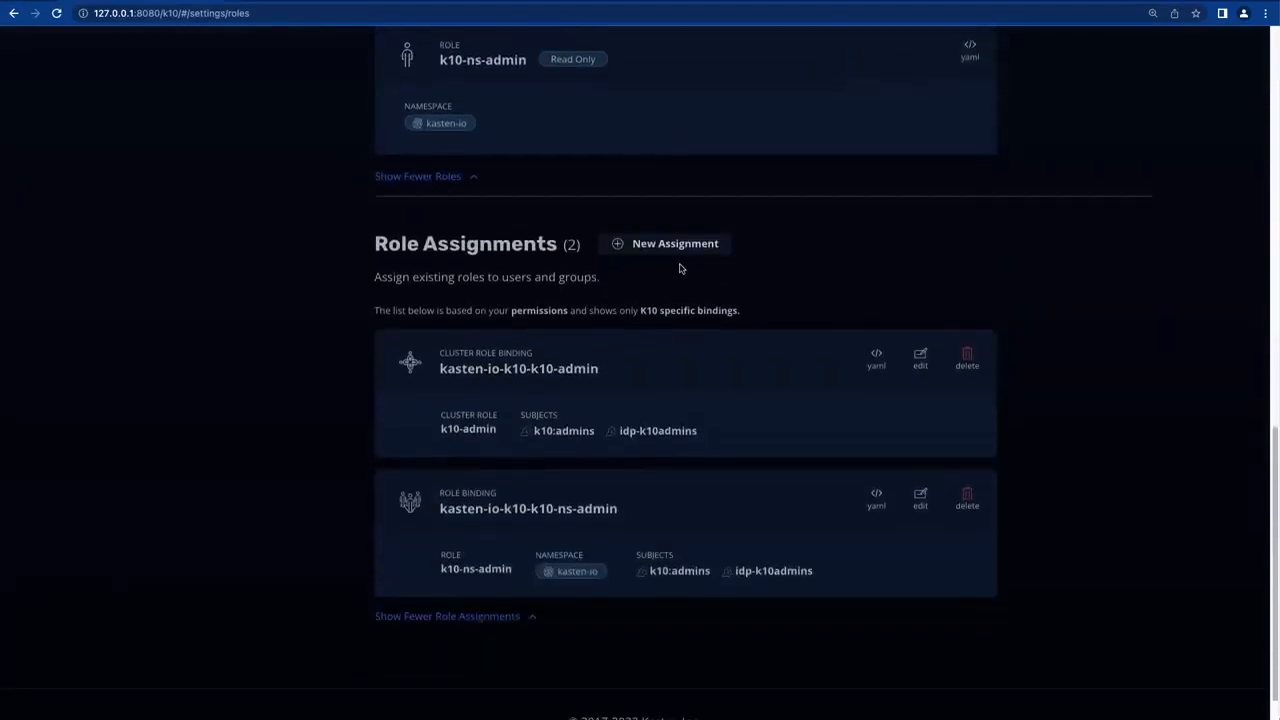
mouse_move(680, 247)
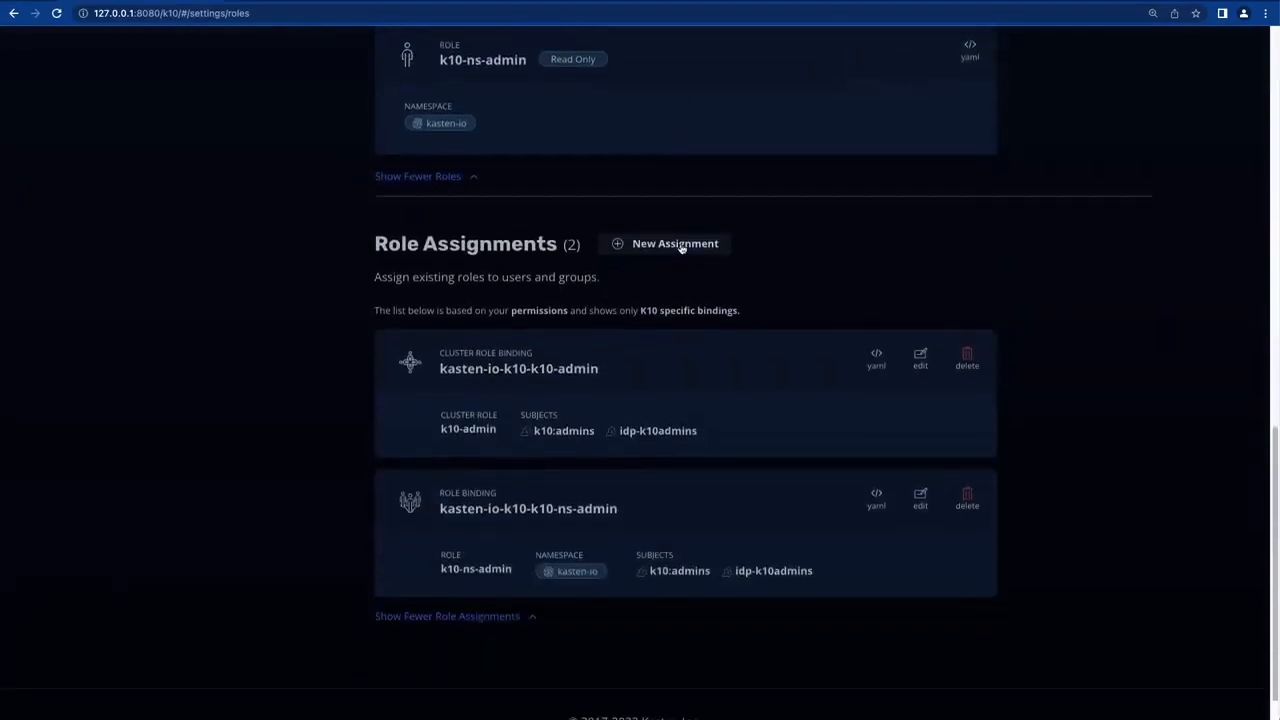
left_click(675, 243)
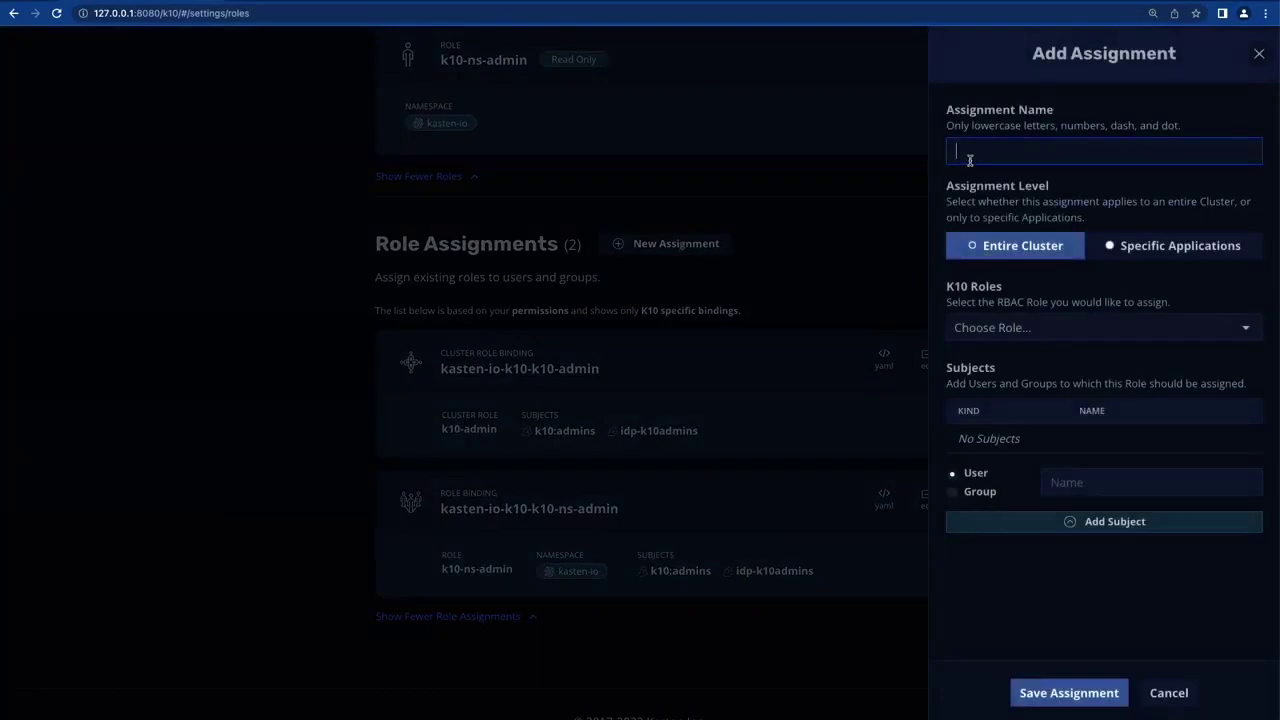
type("db-admin-")
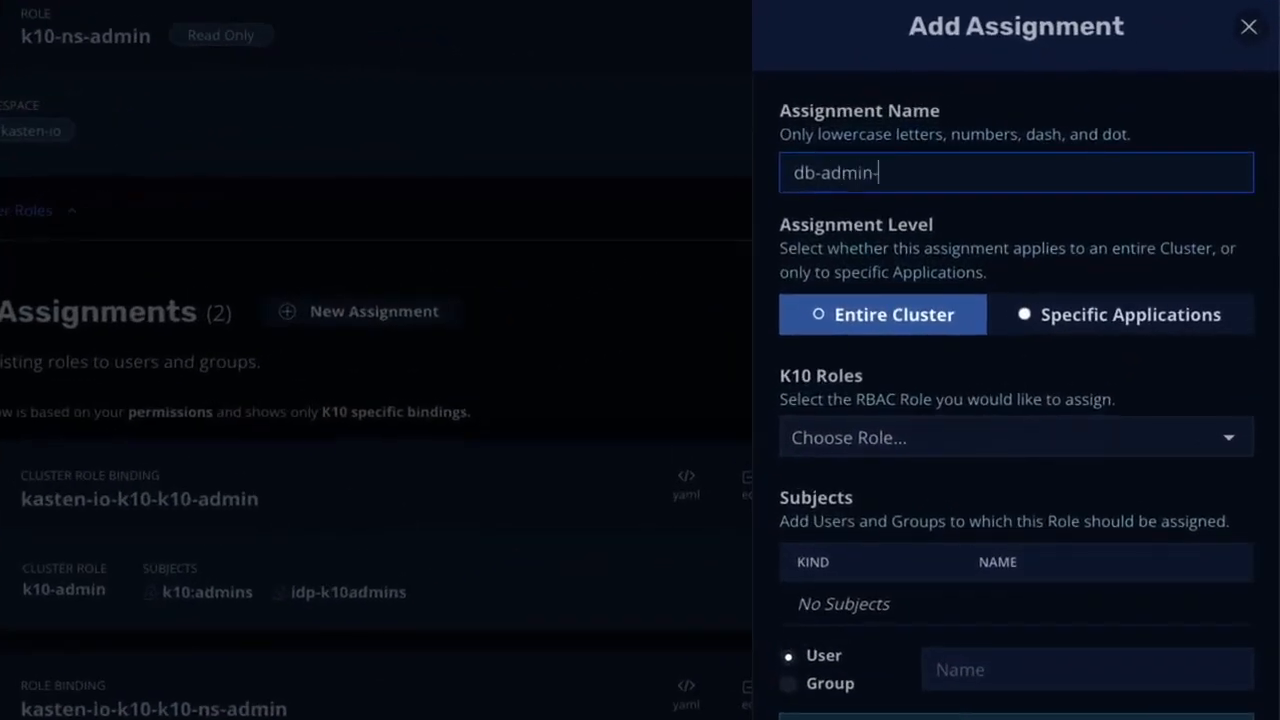
type("rb")
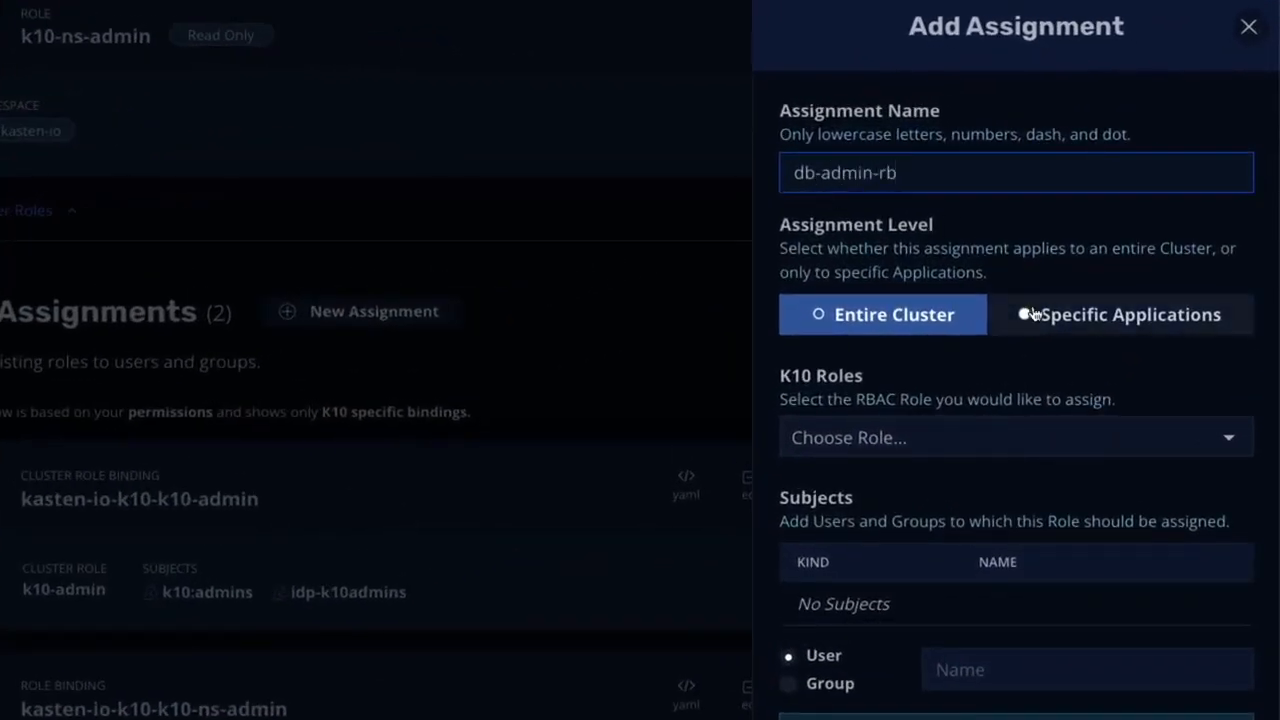
left_click(1121, 314)
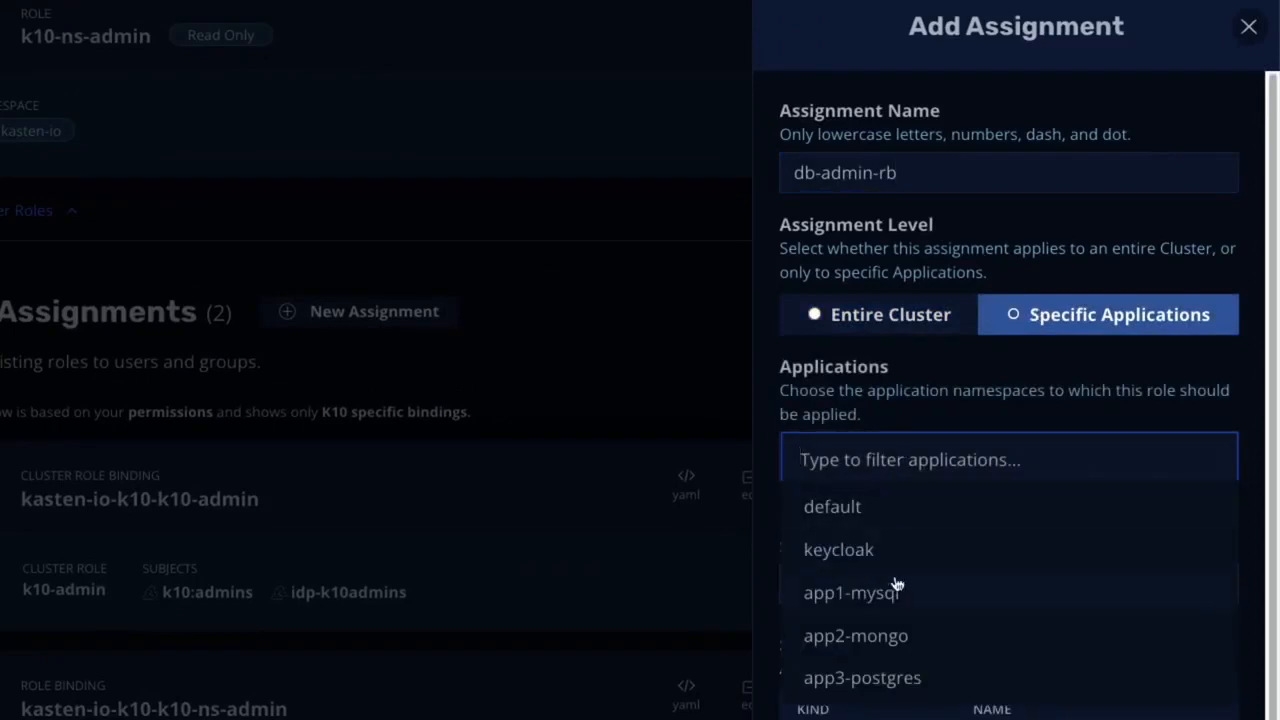
left_click(850, 589)
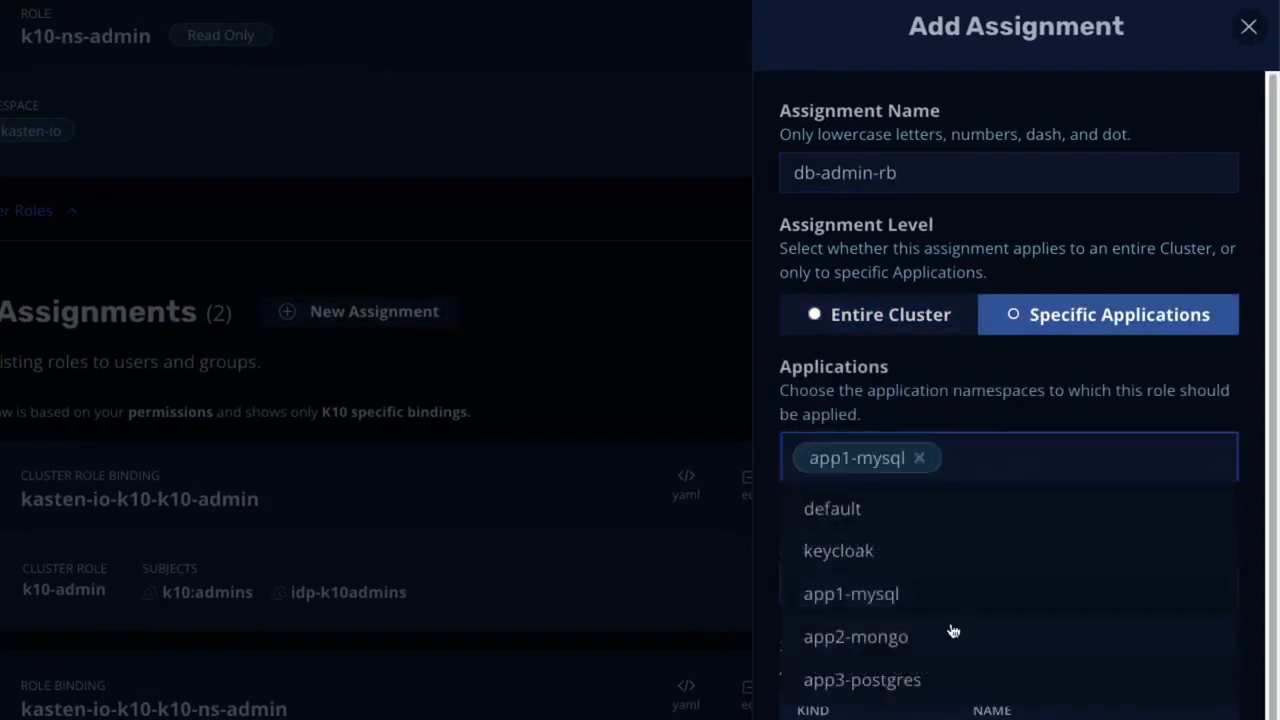
left_click(855, 636)
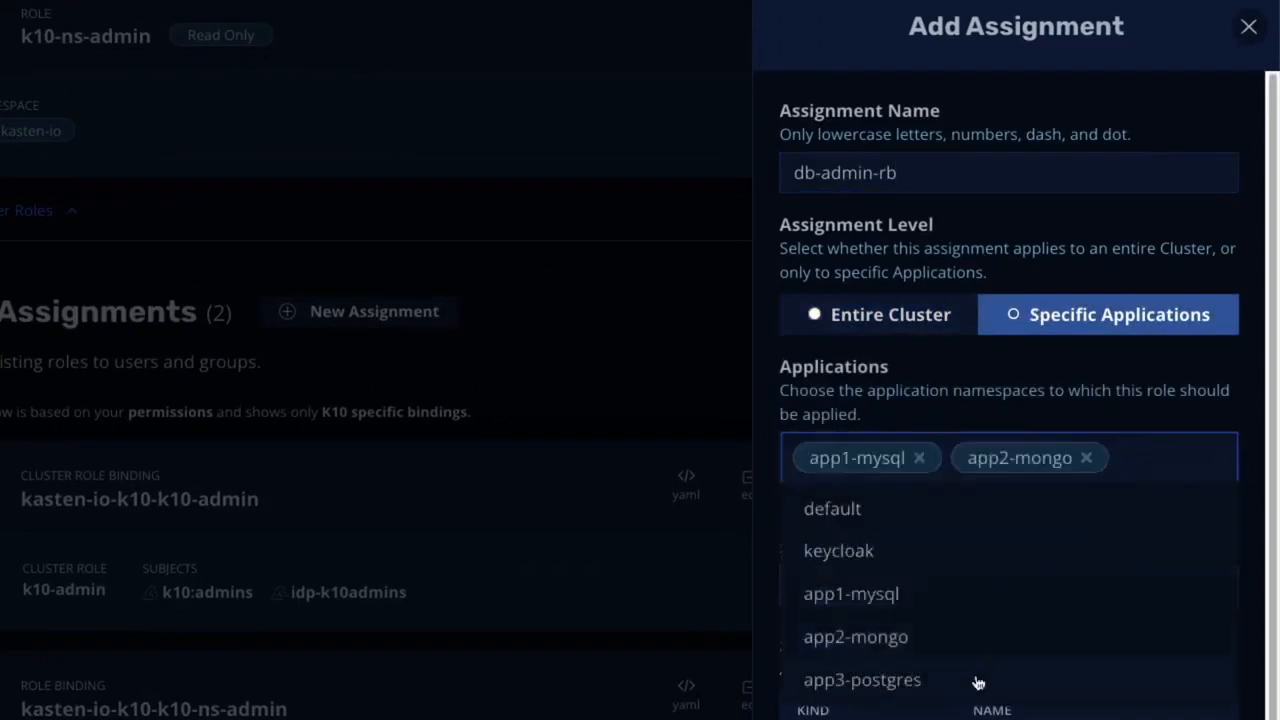
left_click(860, 679)
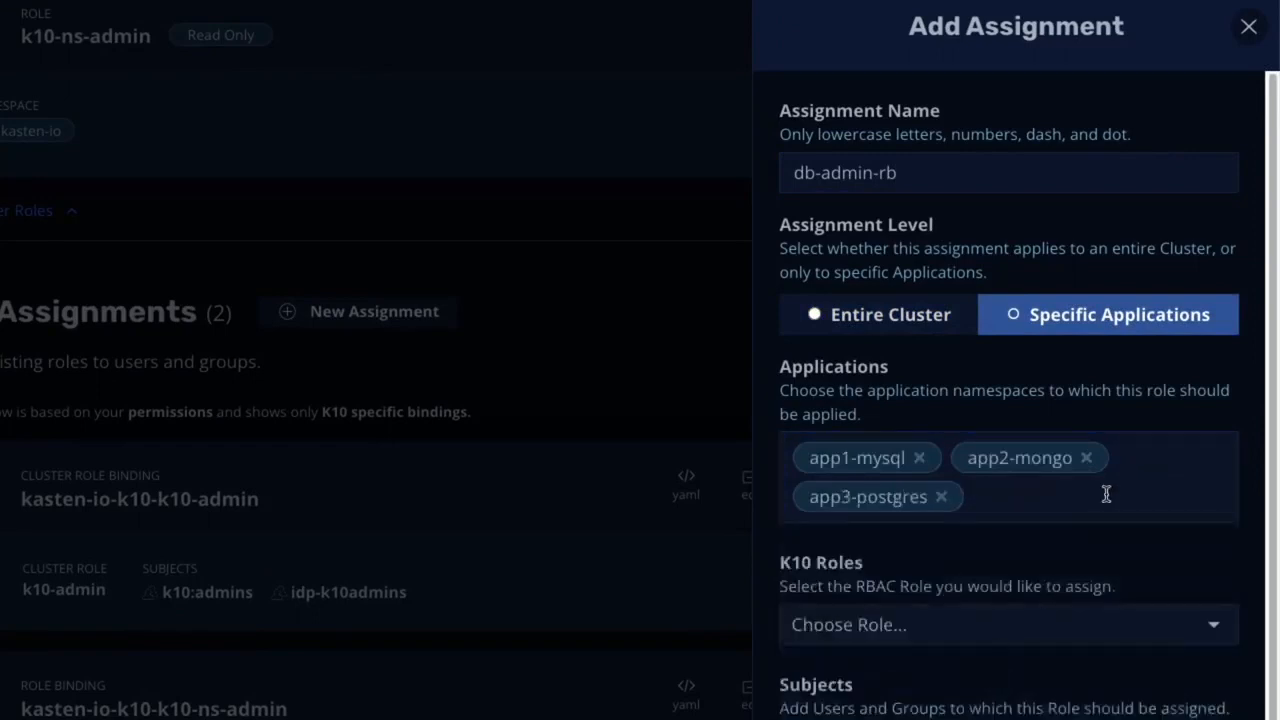
Give the assignment the db-admin role and group idp-dbadmins, then save it.
scroll("down", 3)
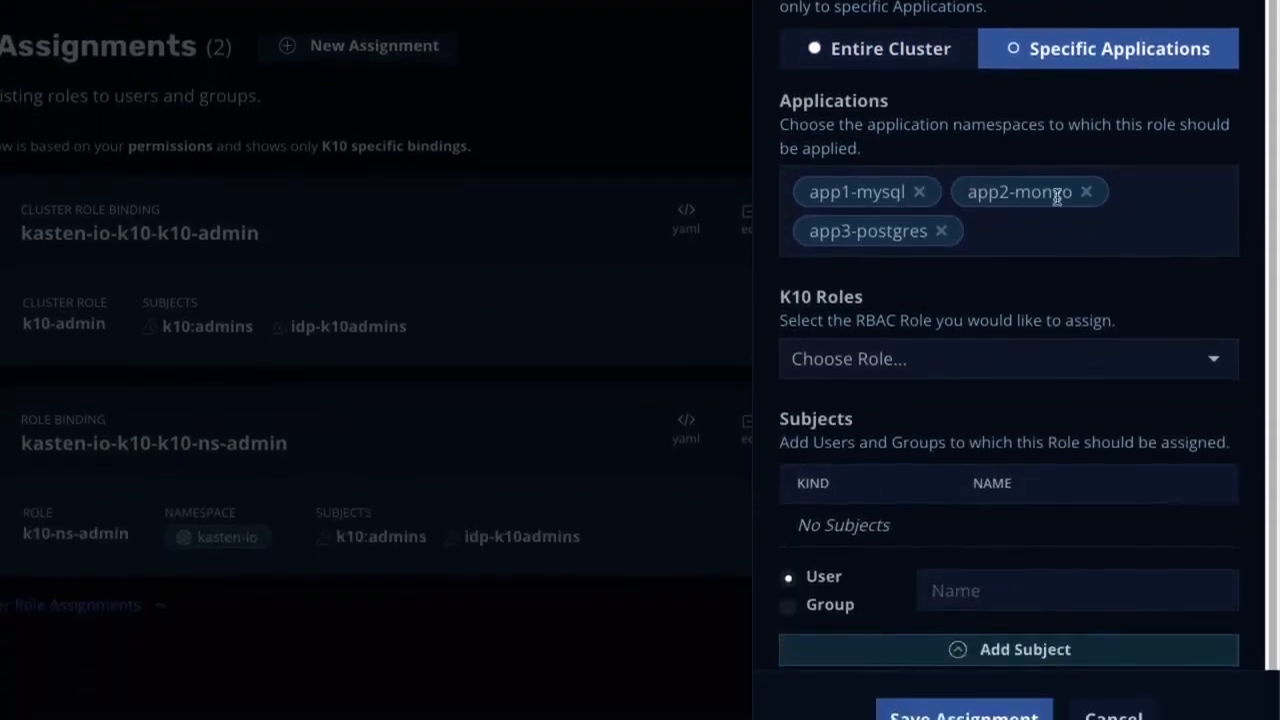
mouse_move(1052, 375)
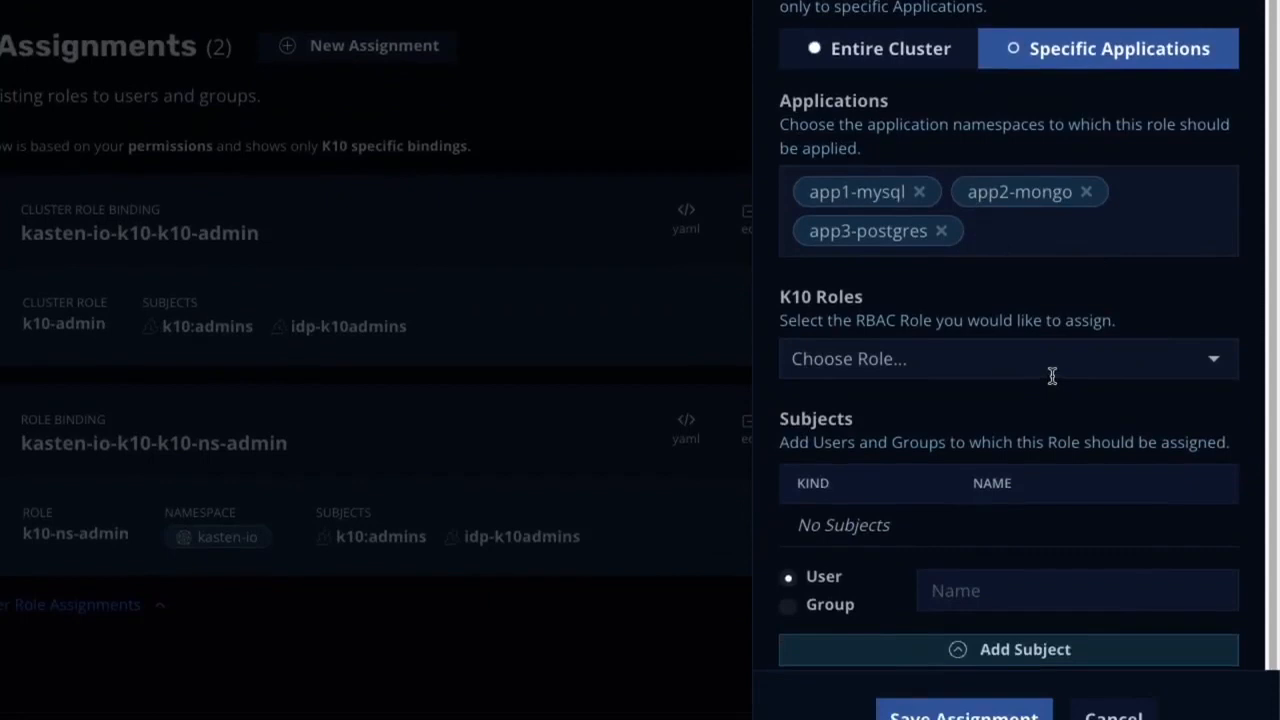
left_click(1007, 358)
type("idp-dbadmin")
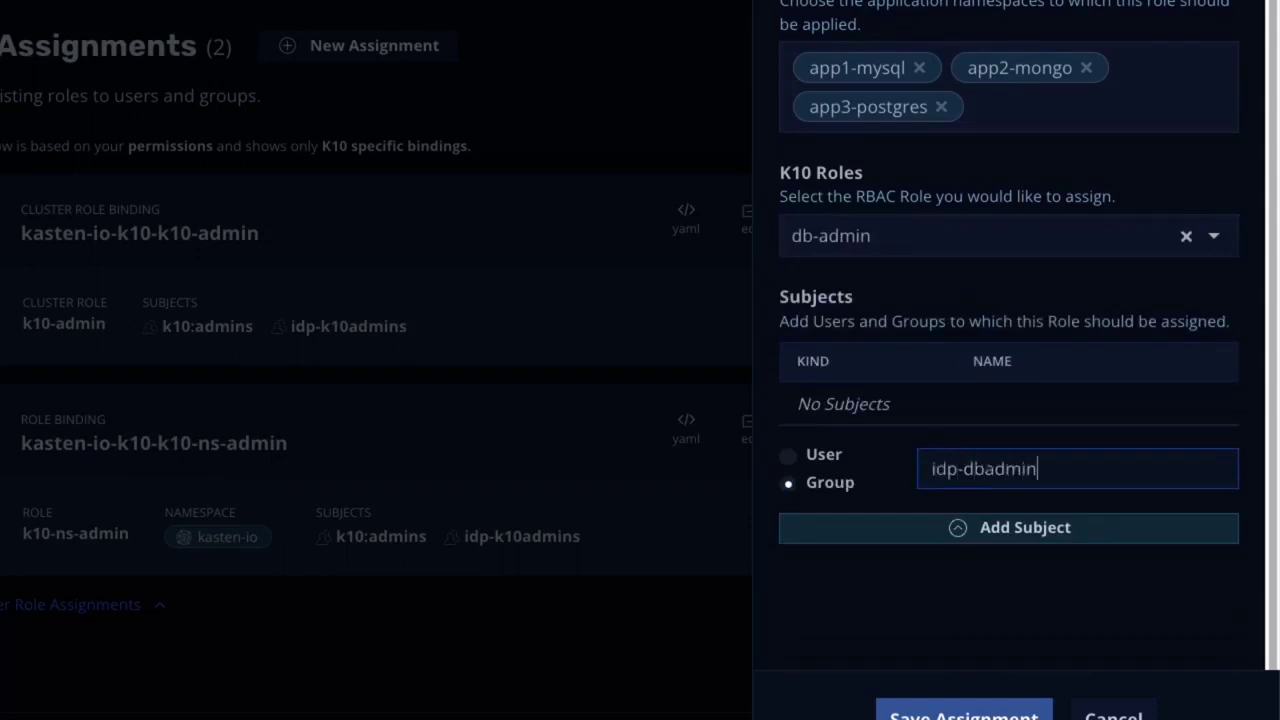
left_click(1008, 528)
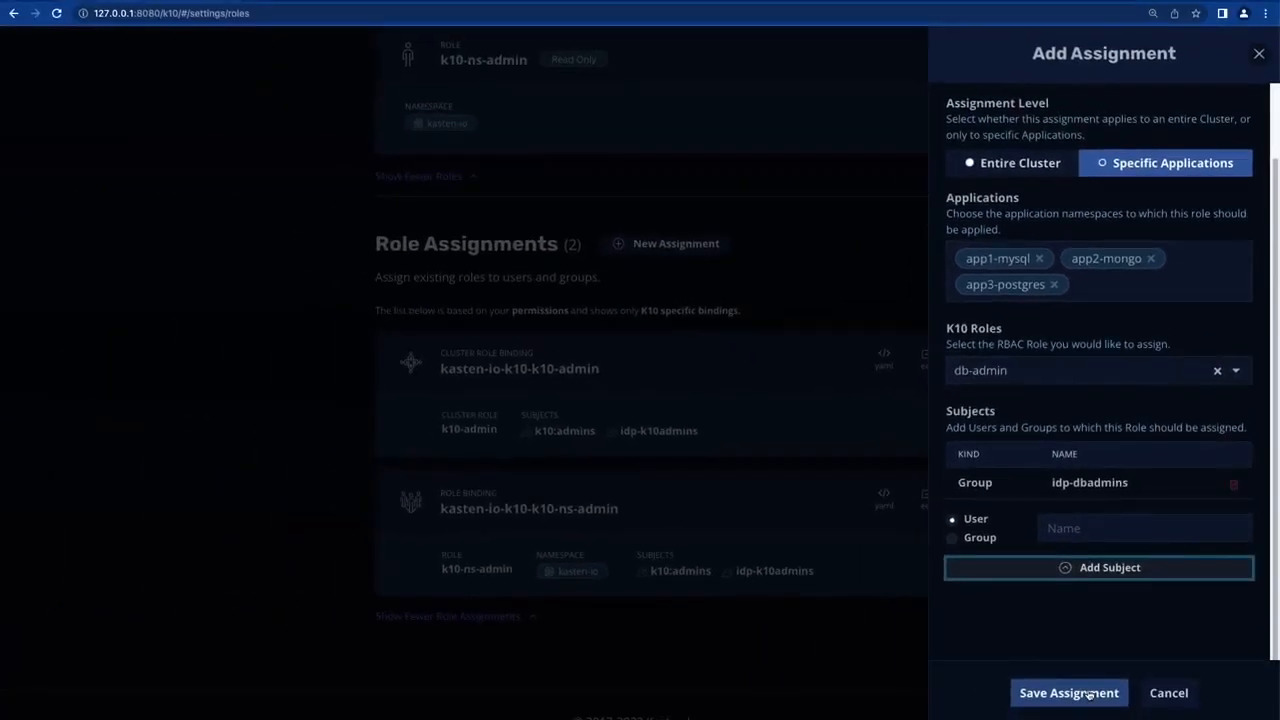
left_click(1070, 694)
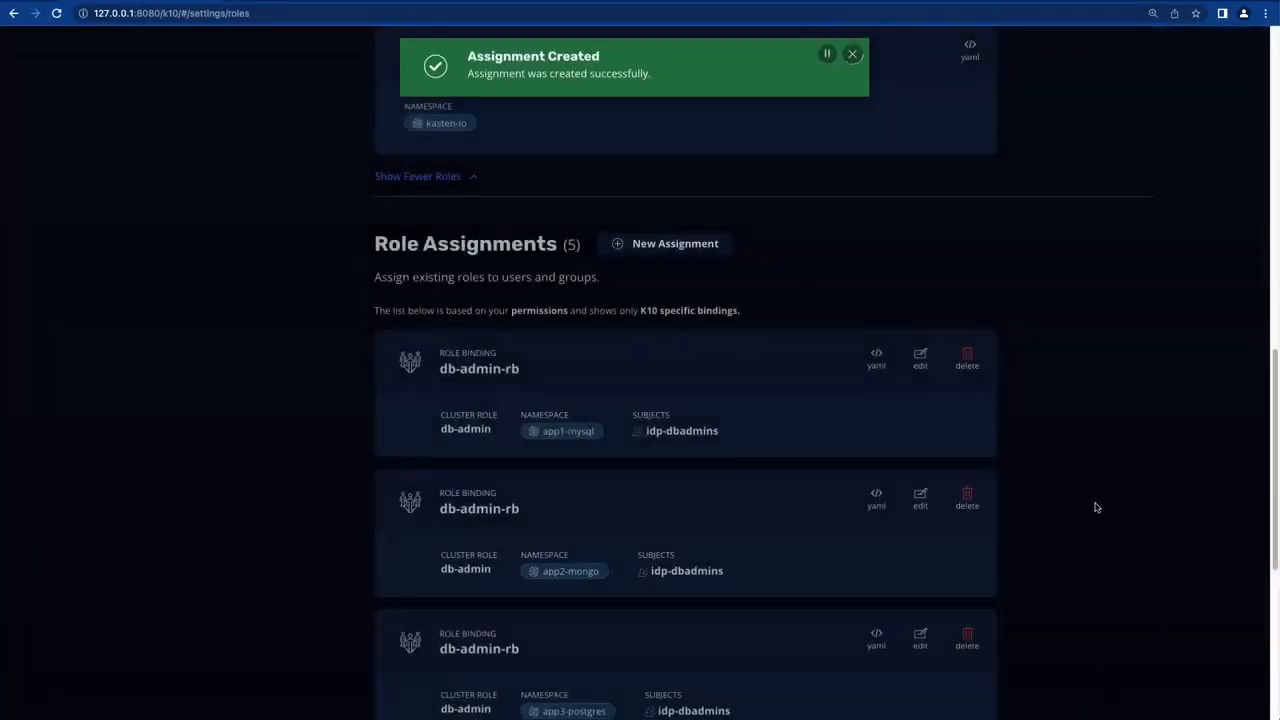
scroll("down", 3)
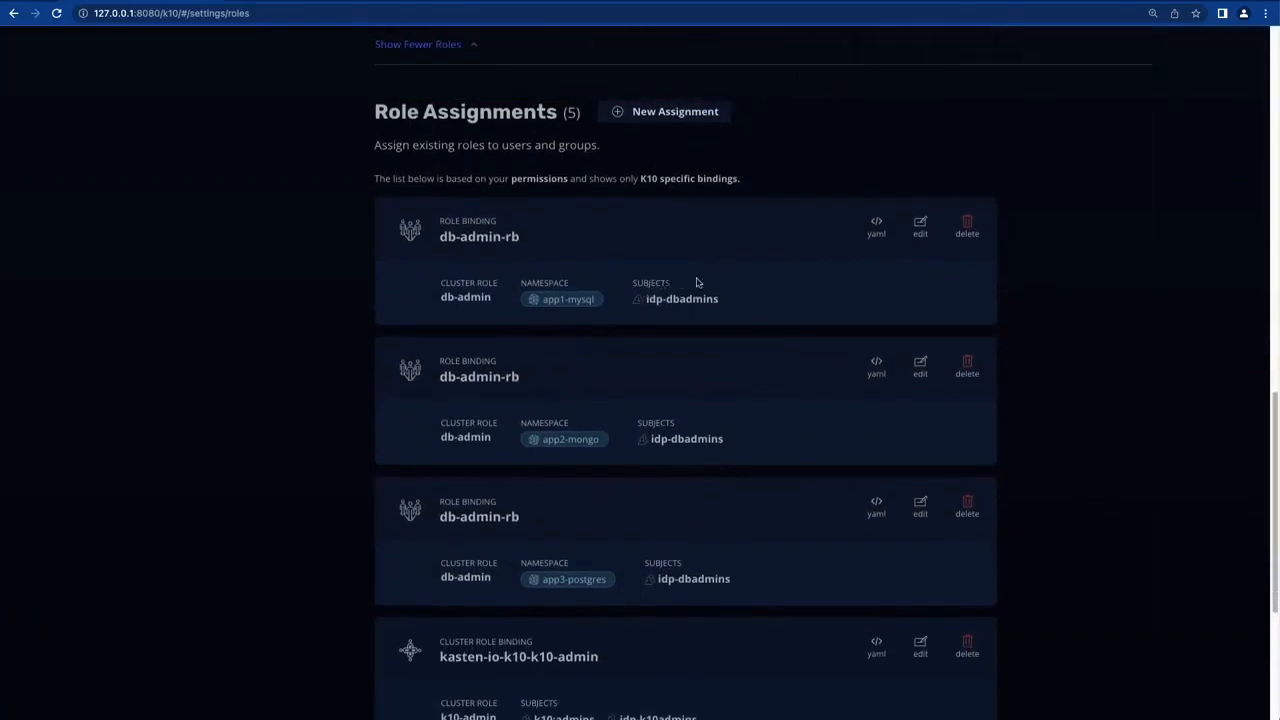
mouse_move(659, 294)
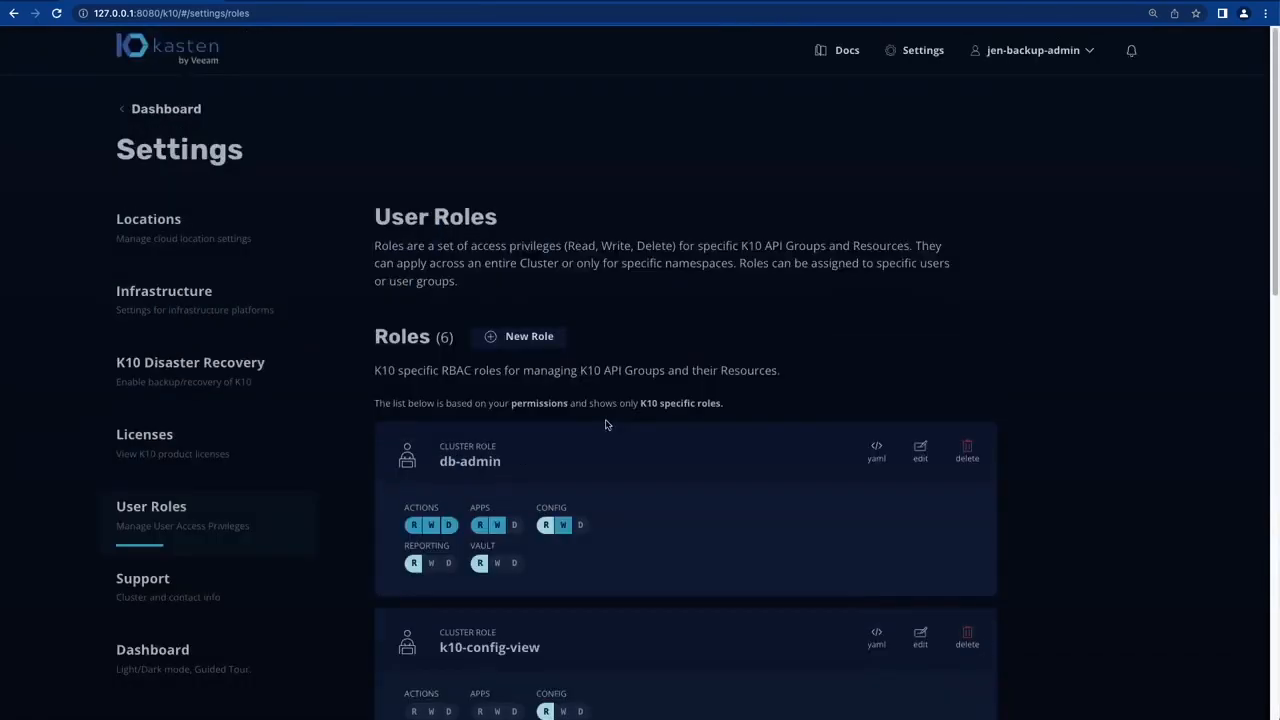
Create cluster-wide role 'dev' with Applications read, Policies read/write and Profiles read.
left_click(519, 335)
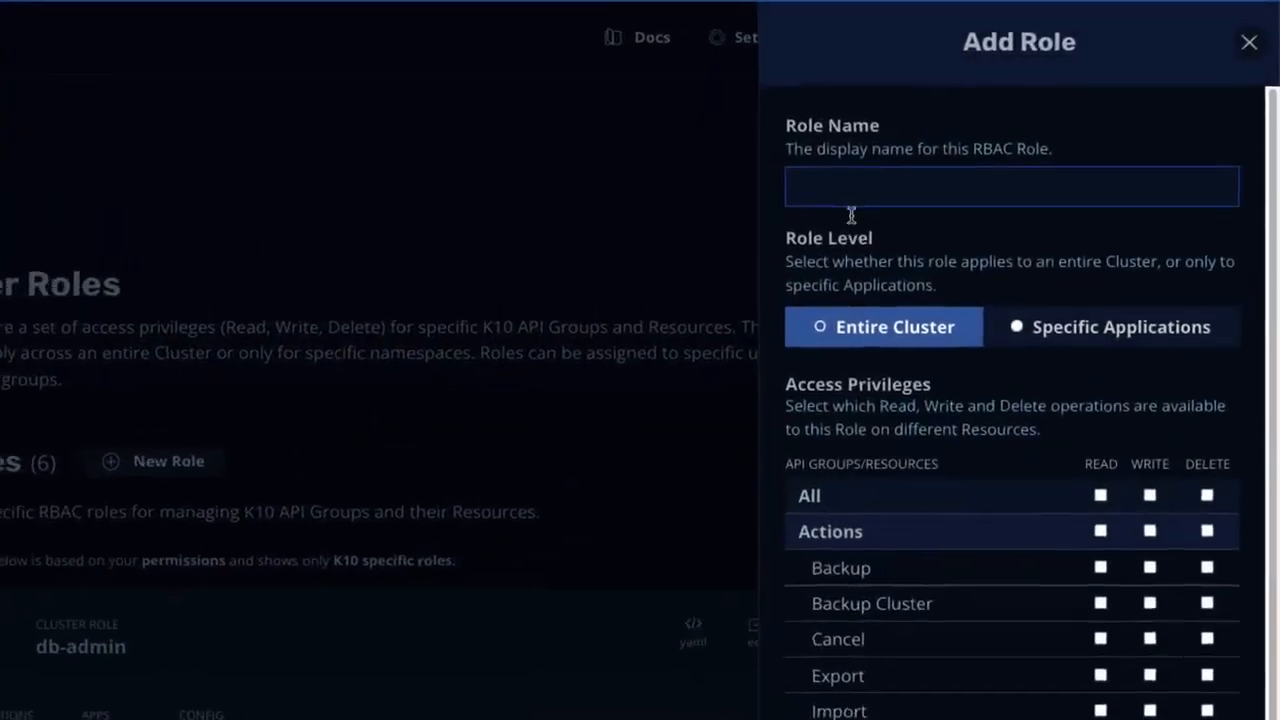
type("dev")
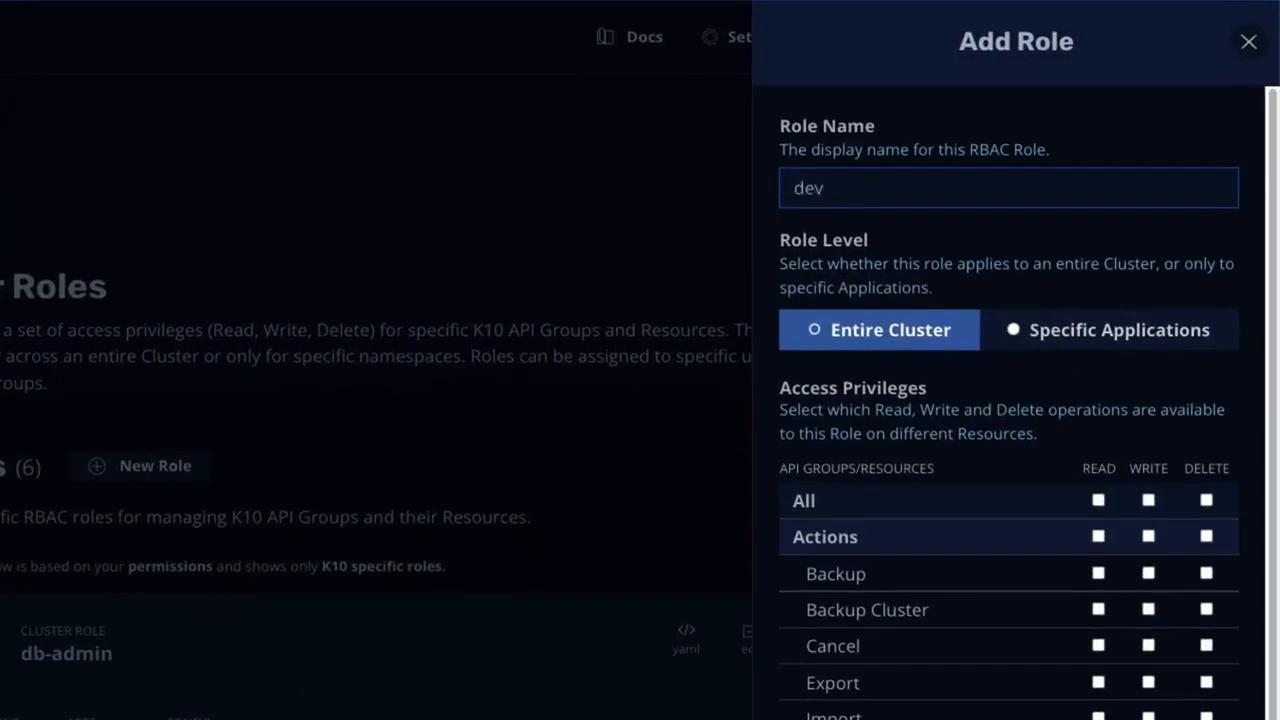
scroll("down", 3)
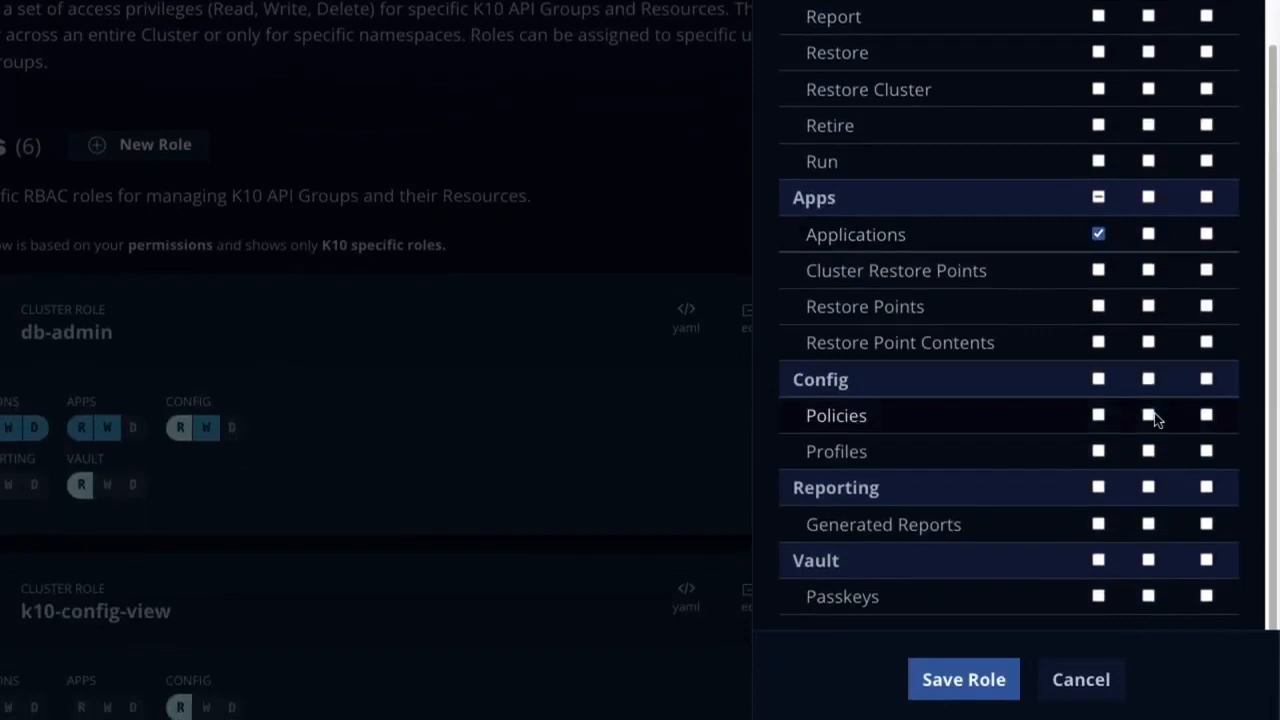
left_click(1146, 415)
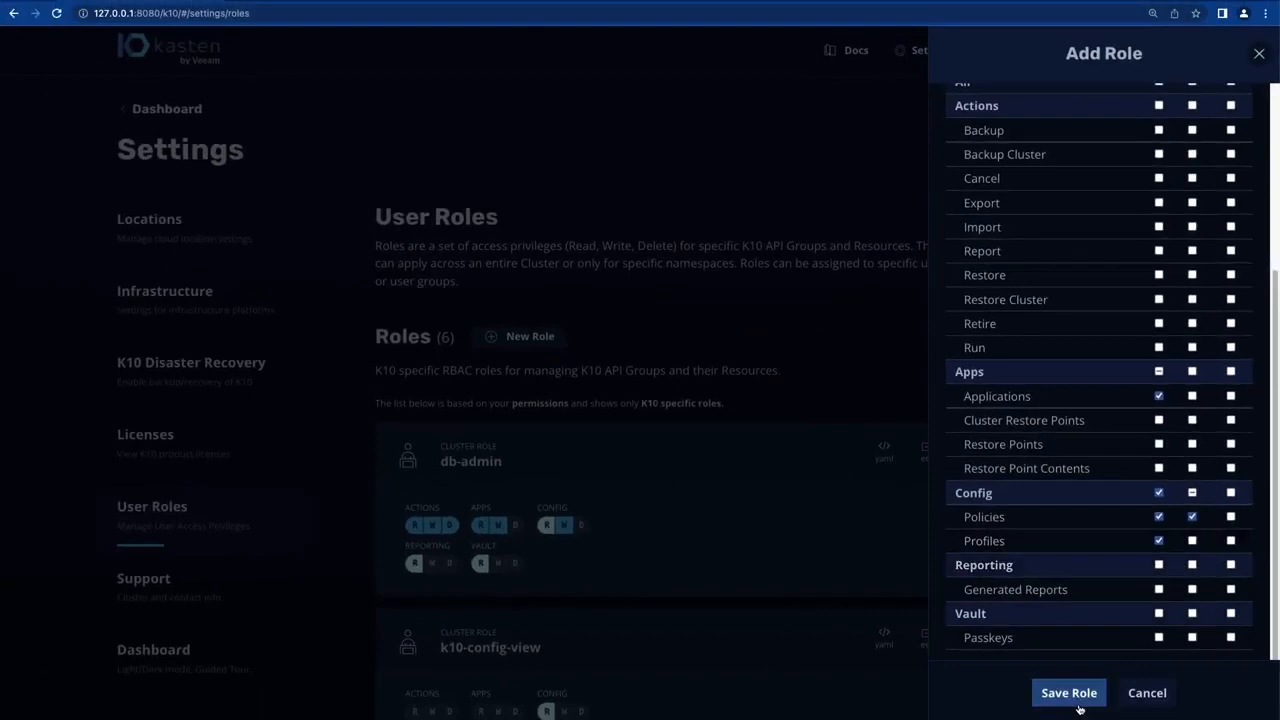
left_click(1068, 692)
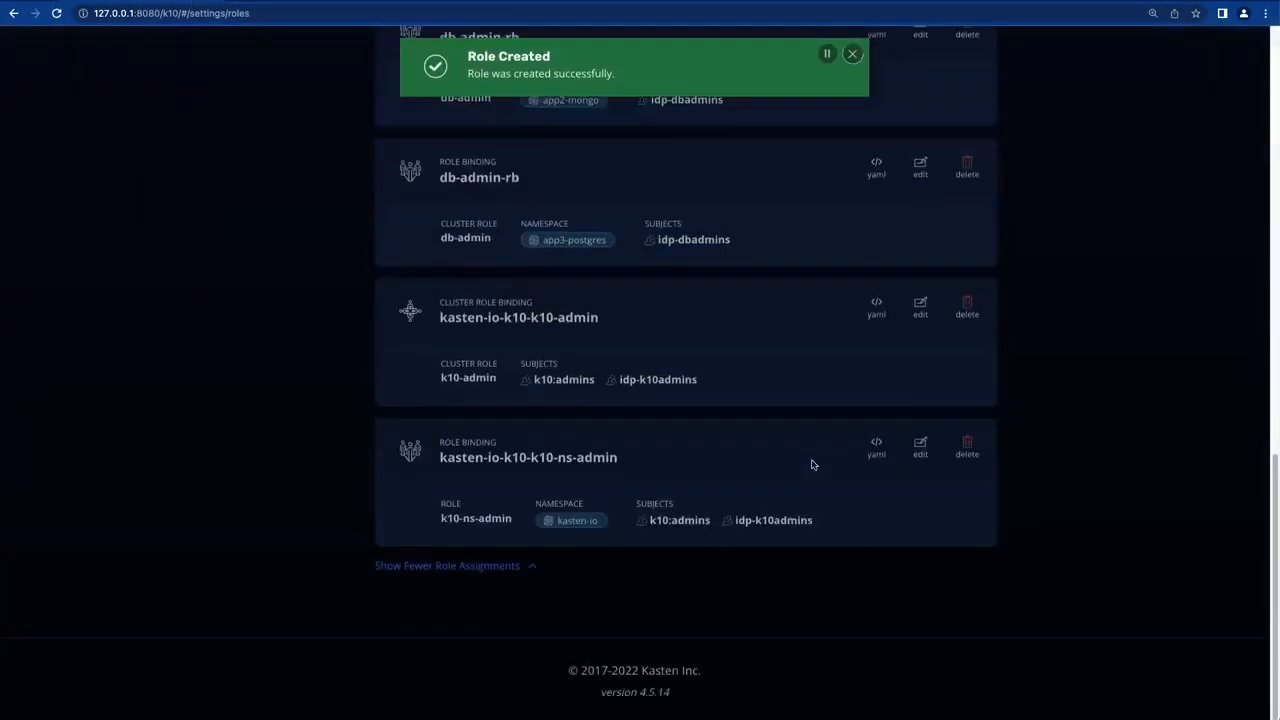
Fill in cluster-wide assignment 'dev-crb' for the dev role with group idp-devusers.
left_click(359, 200)
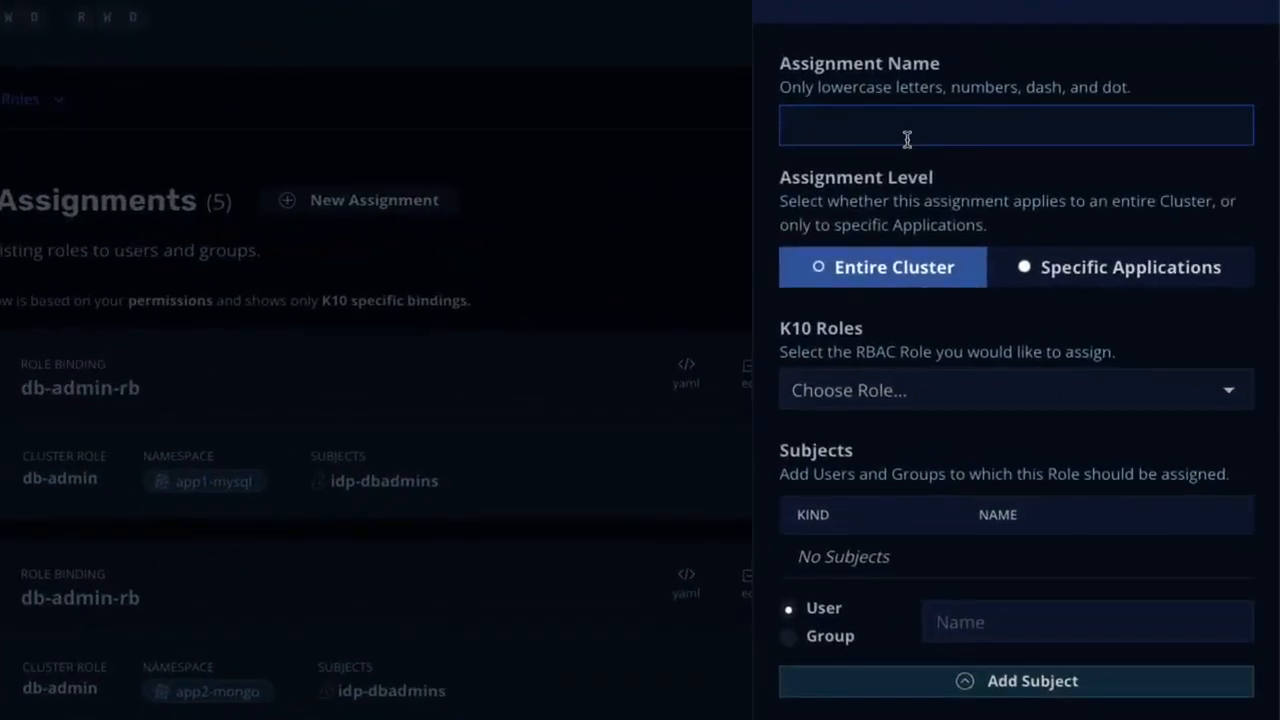
type("dev-crb")
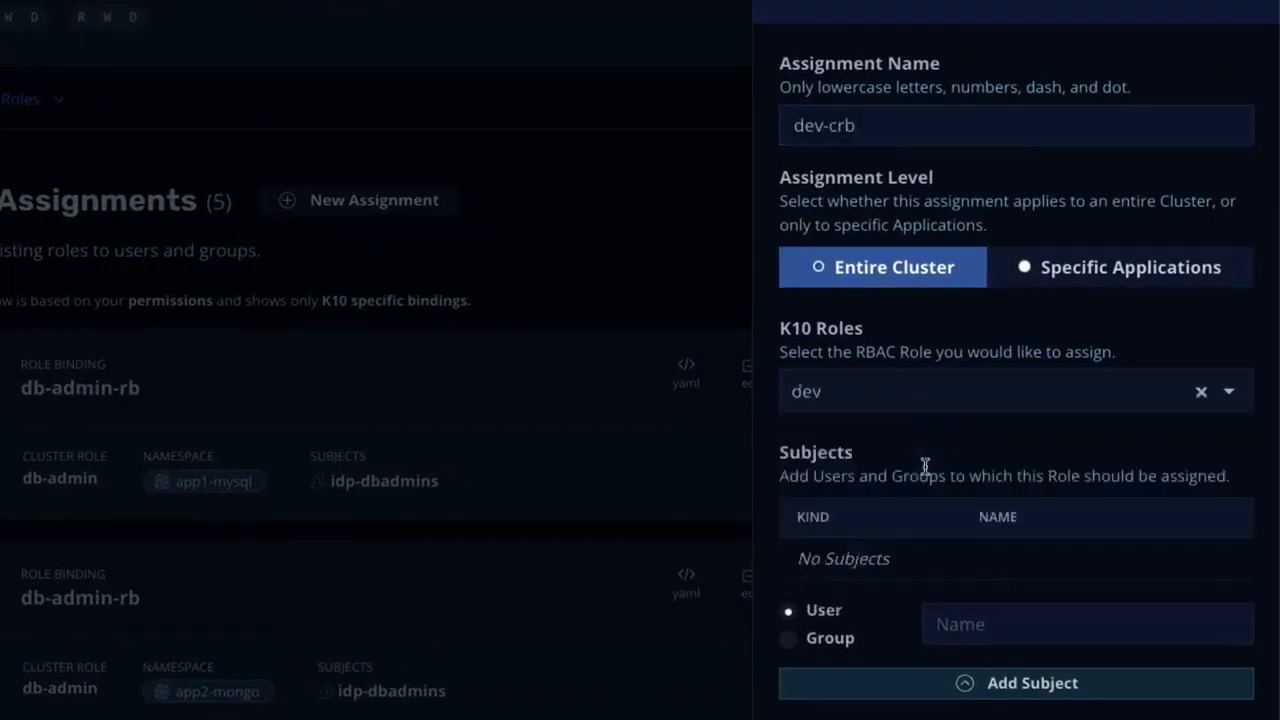
left_click(786, 638)
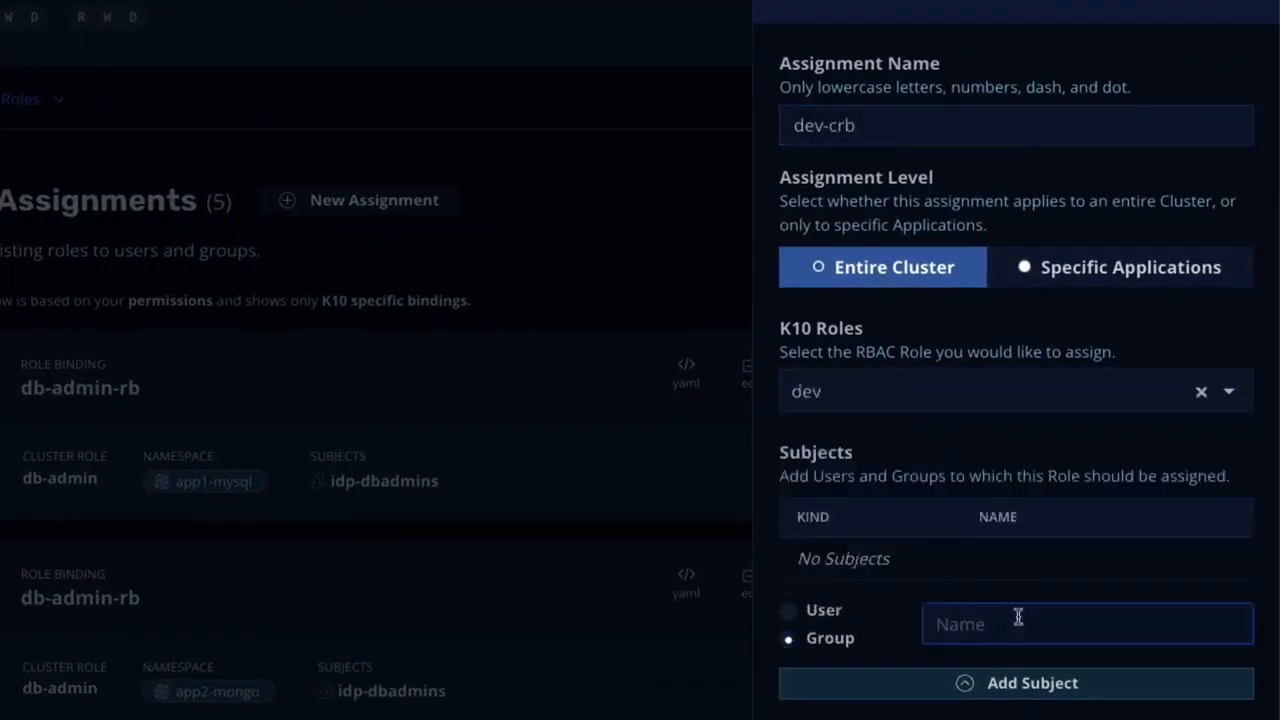
type("idp-devusers")
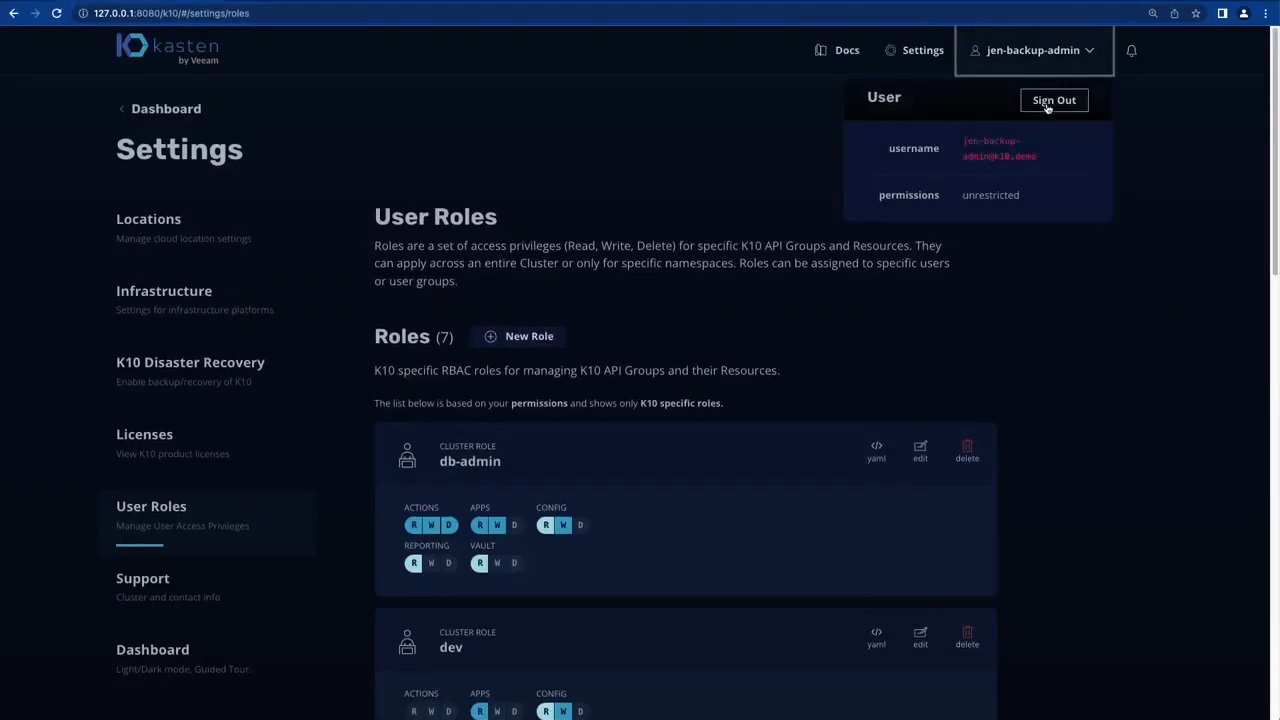
Sign out and sign back in as the karl-db-admin user.
left_click(1053, 99)
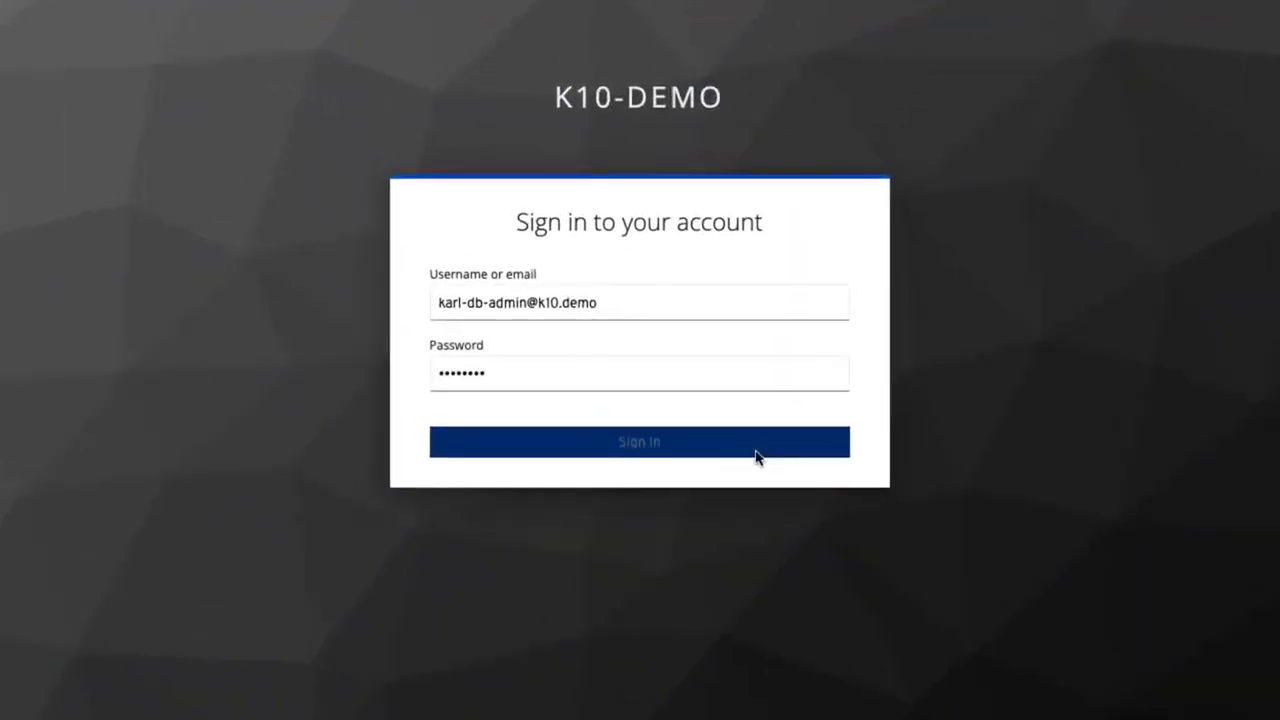
left_click(639, 442)
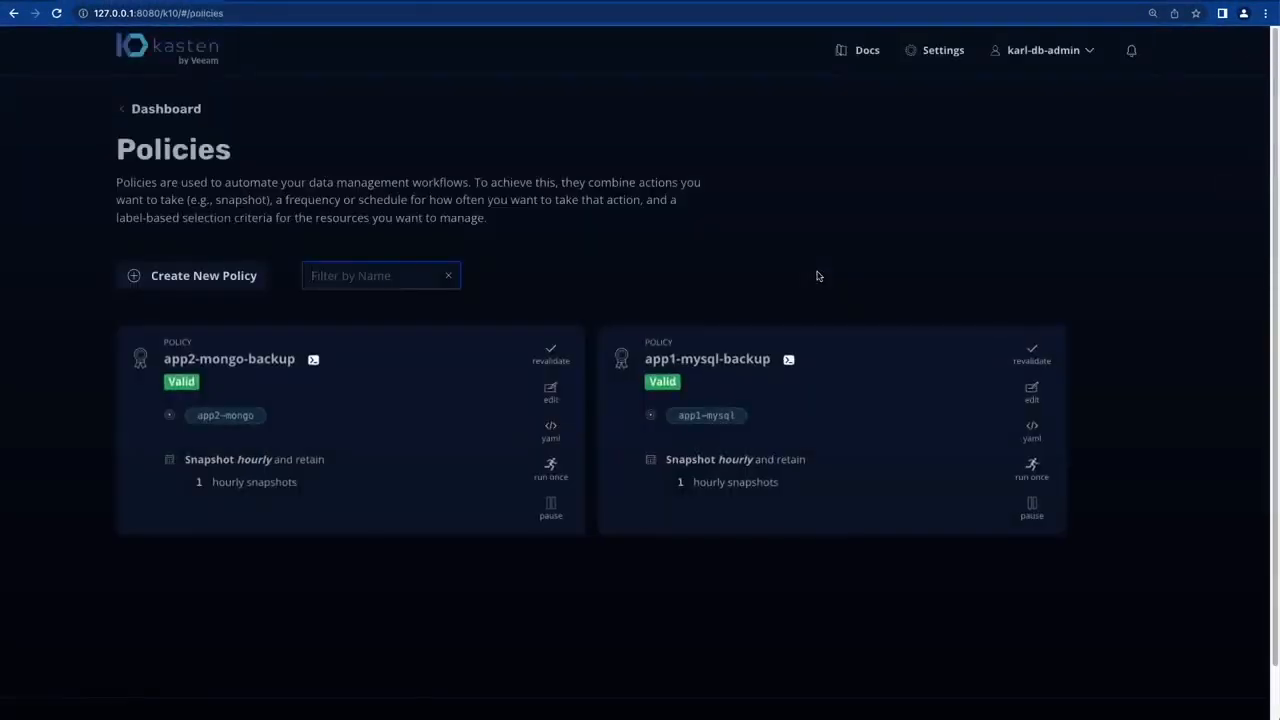
mouse_move(550, 510)
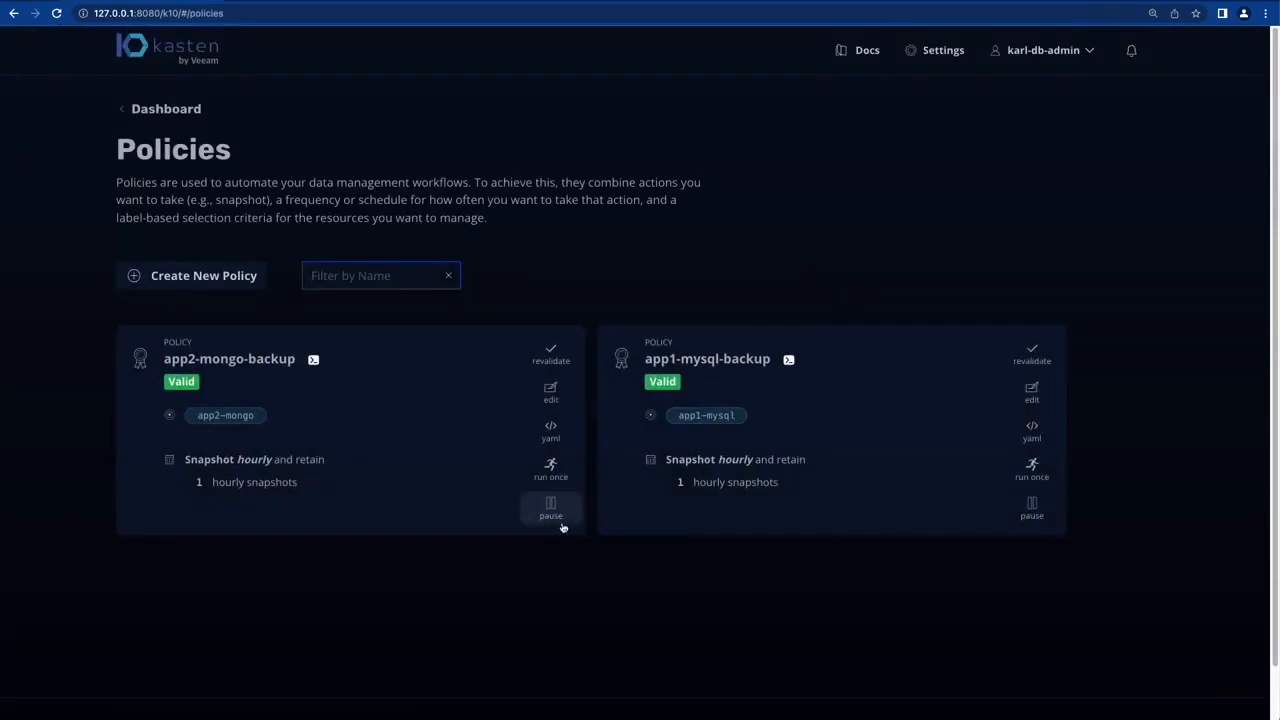
mouse_move(551, 511)
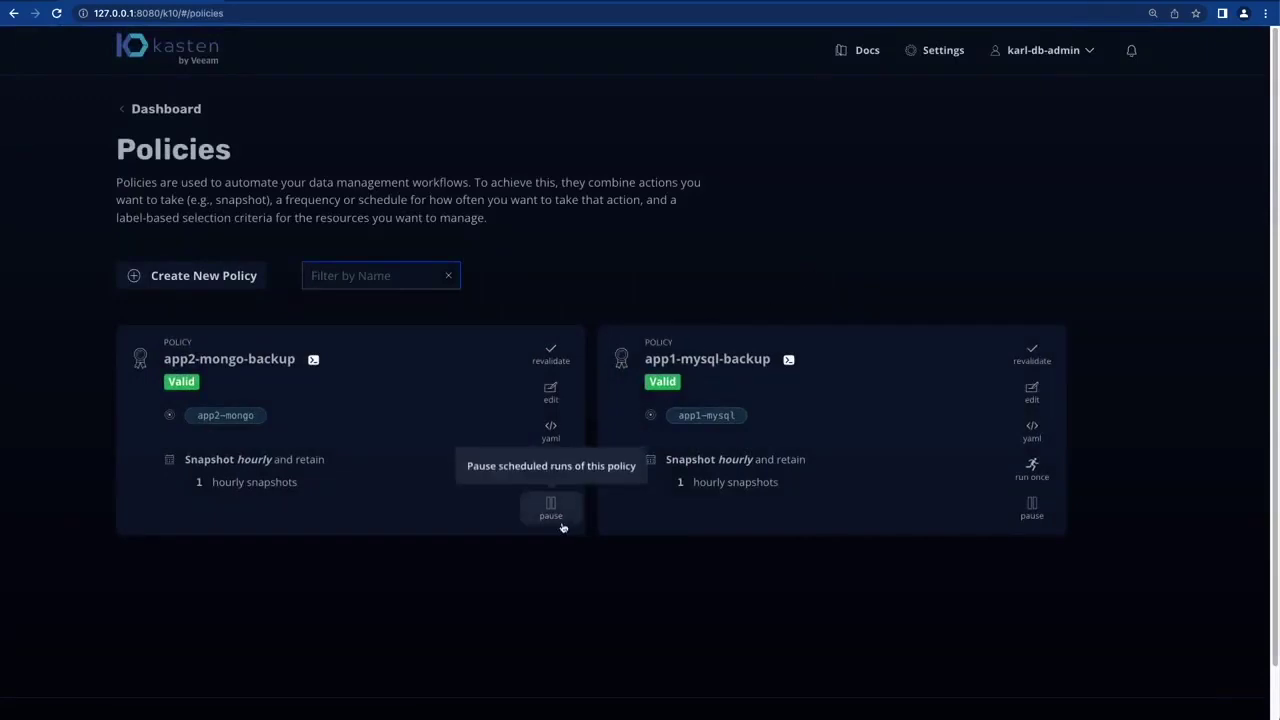
Try deleting app2-mongo-backup (access denied), resume the policy, and return to the dashboard.
left_click(551, 508)
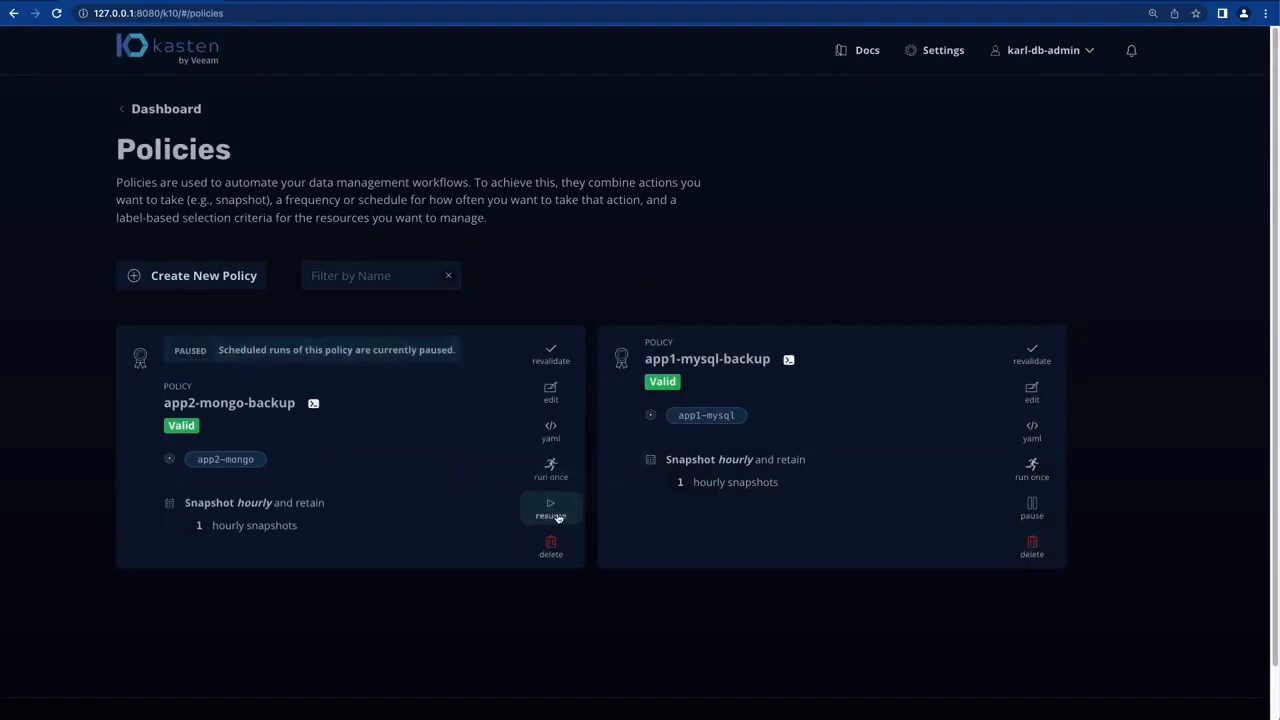
left_click(551, 547)
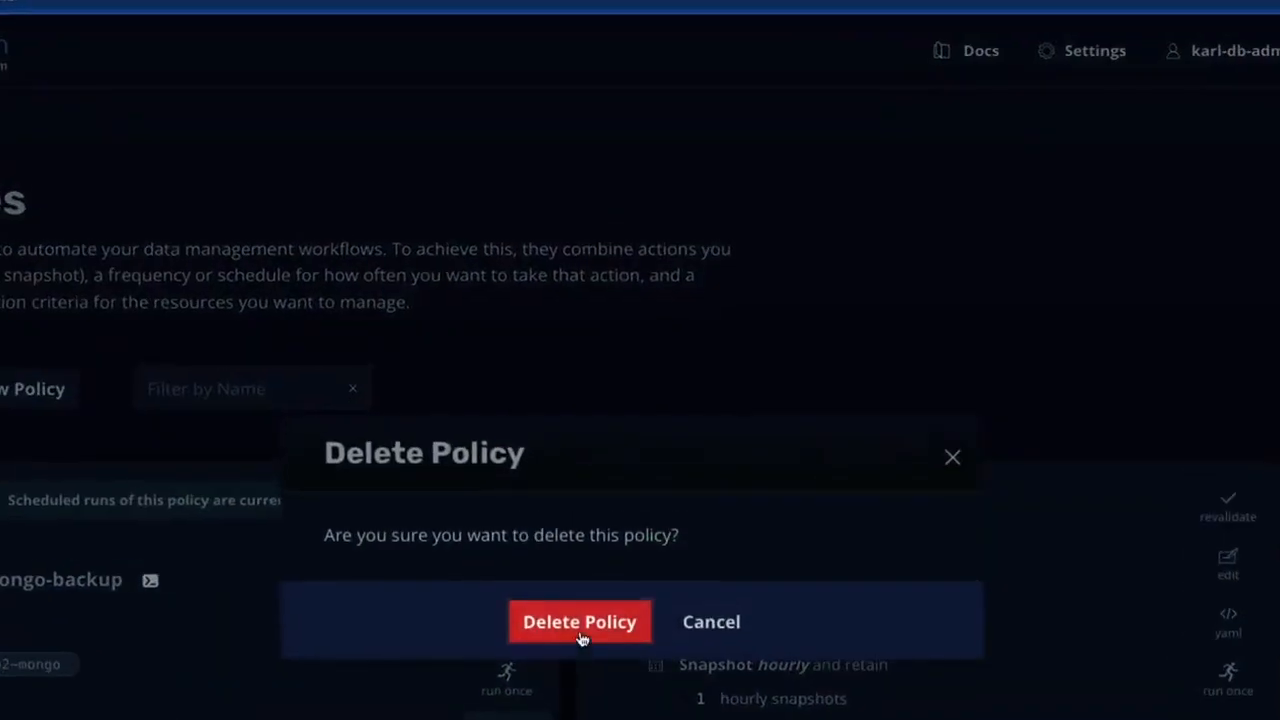
left_click(579, 621)
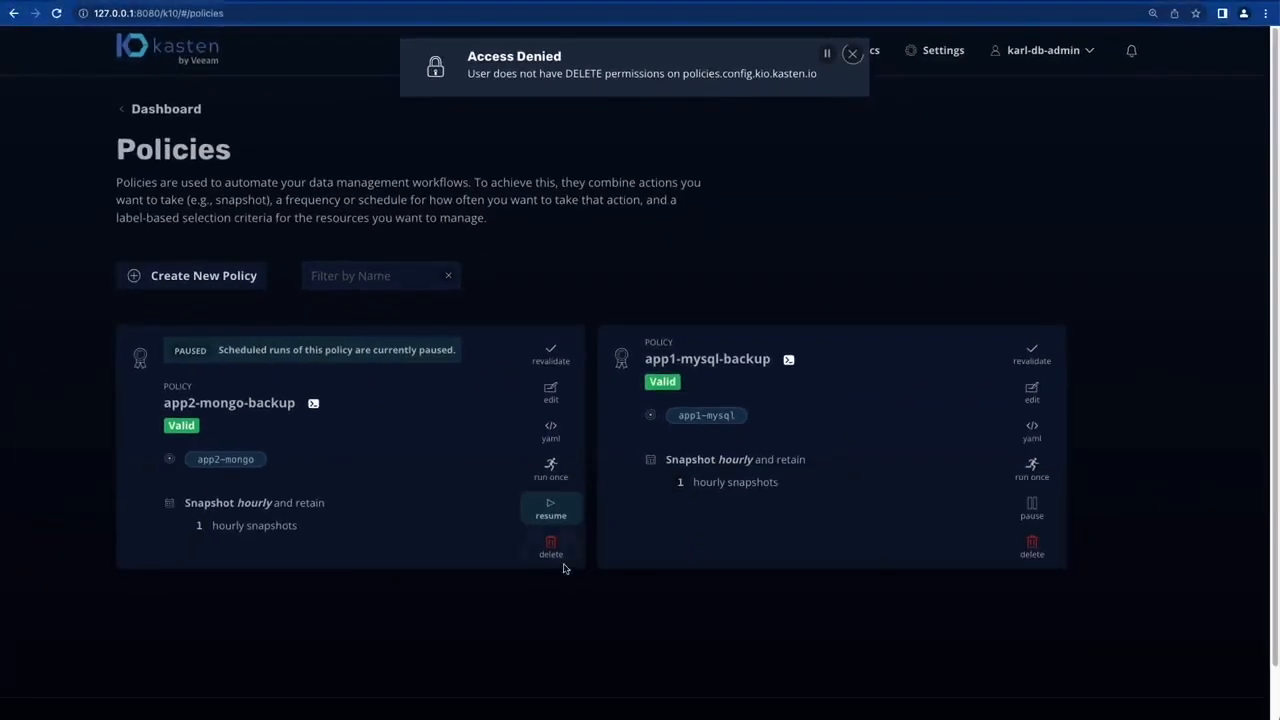
left_click(551, 508)
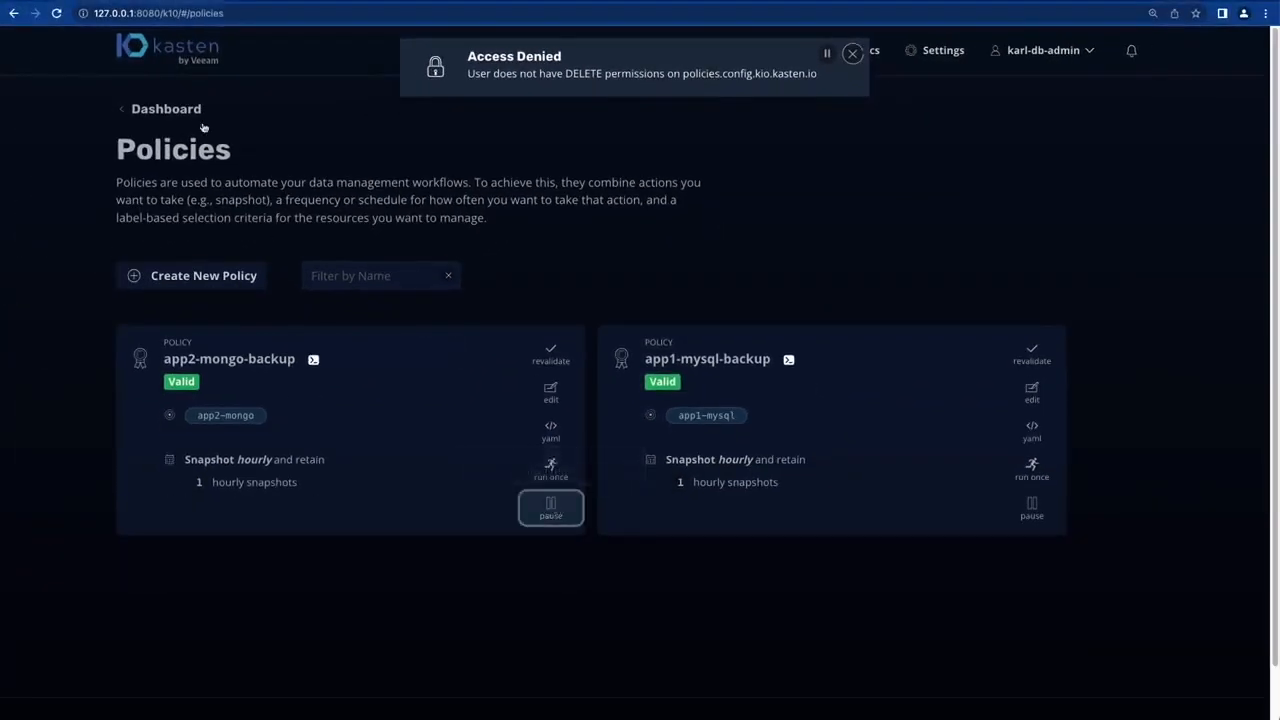
left_click(166, 108)
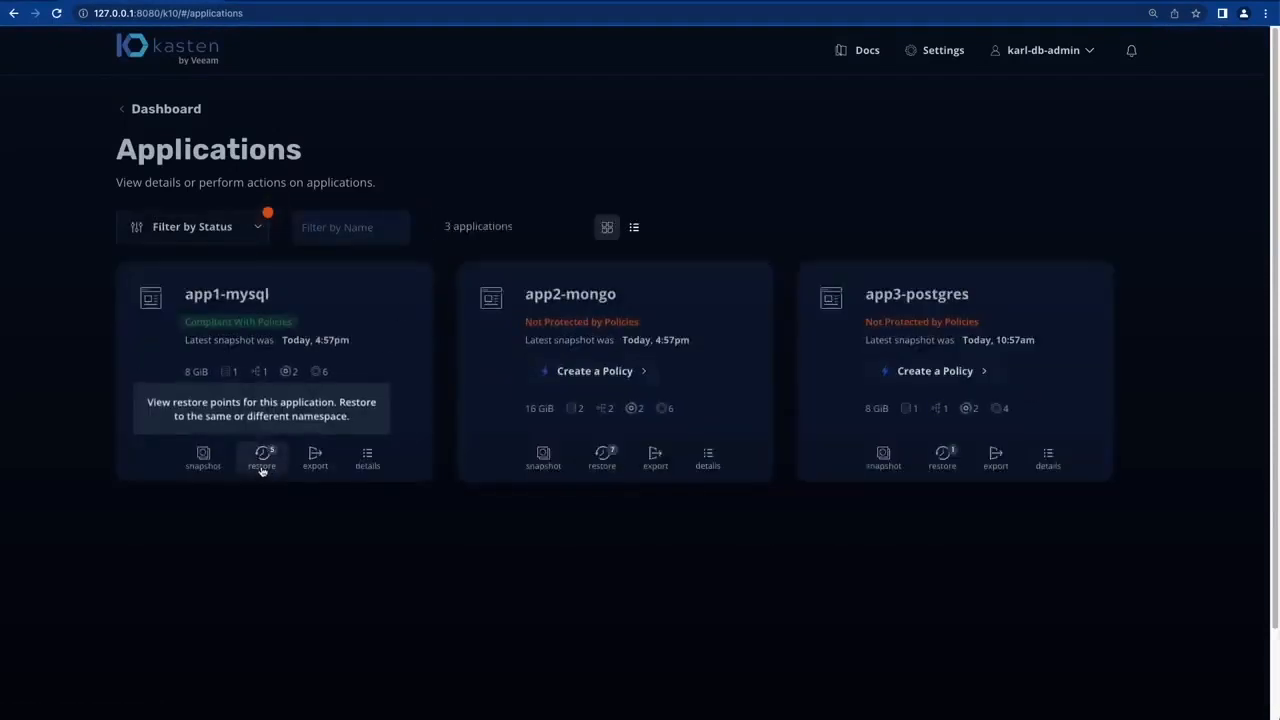
Restore app1-mysql from the Today 4:57pm restore point and confirm the restore.
left_click(260, 457)
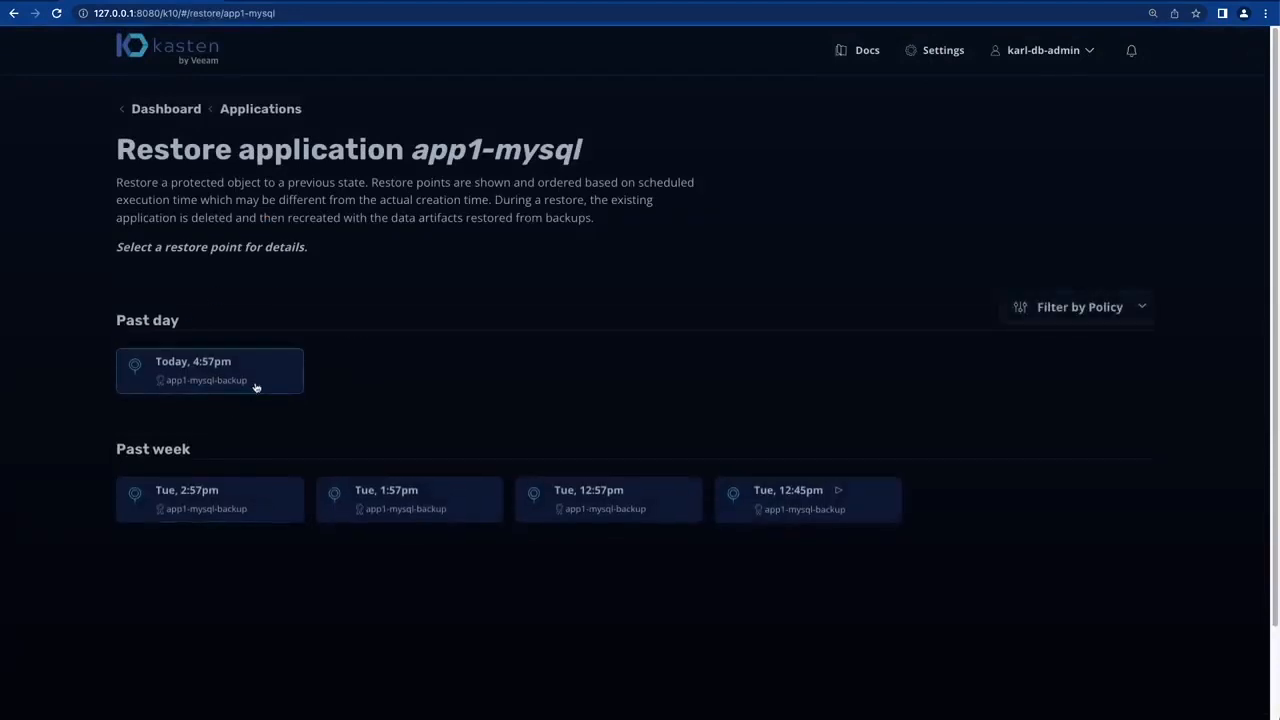
left_click(209, 371)
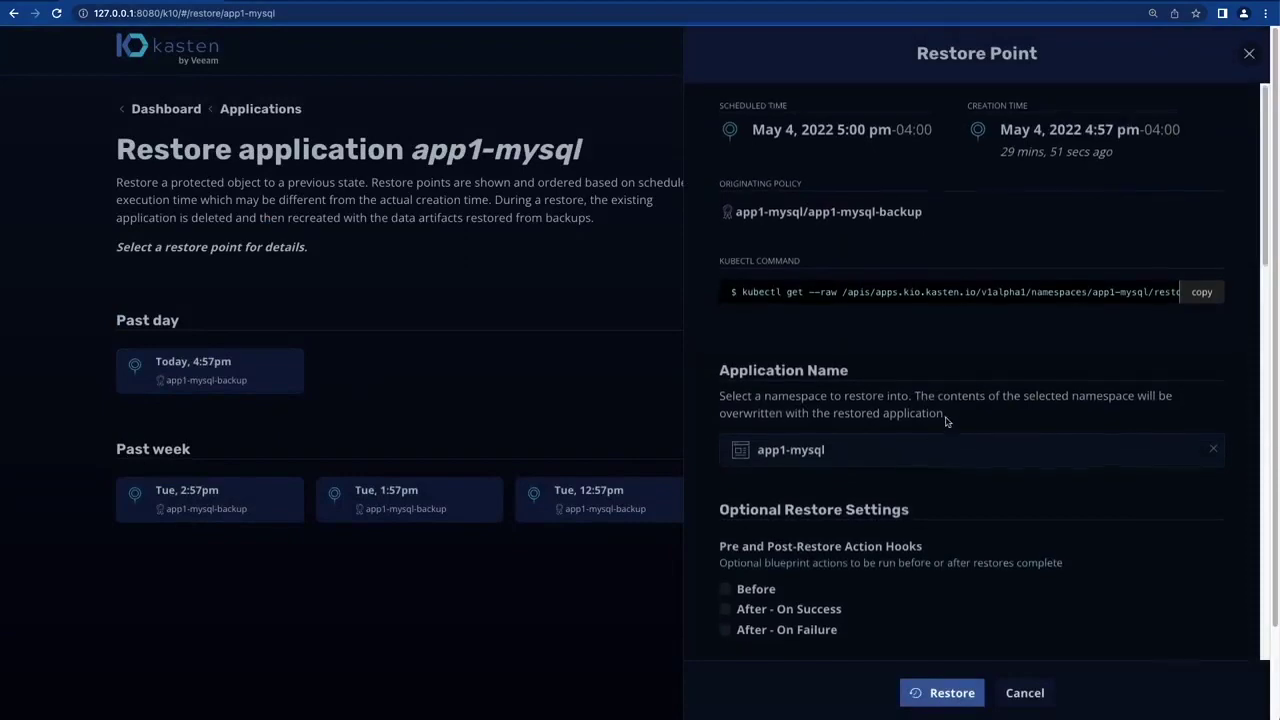
scroll("down", 3)
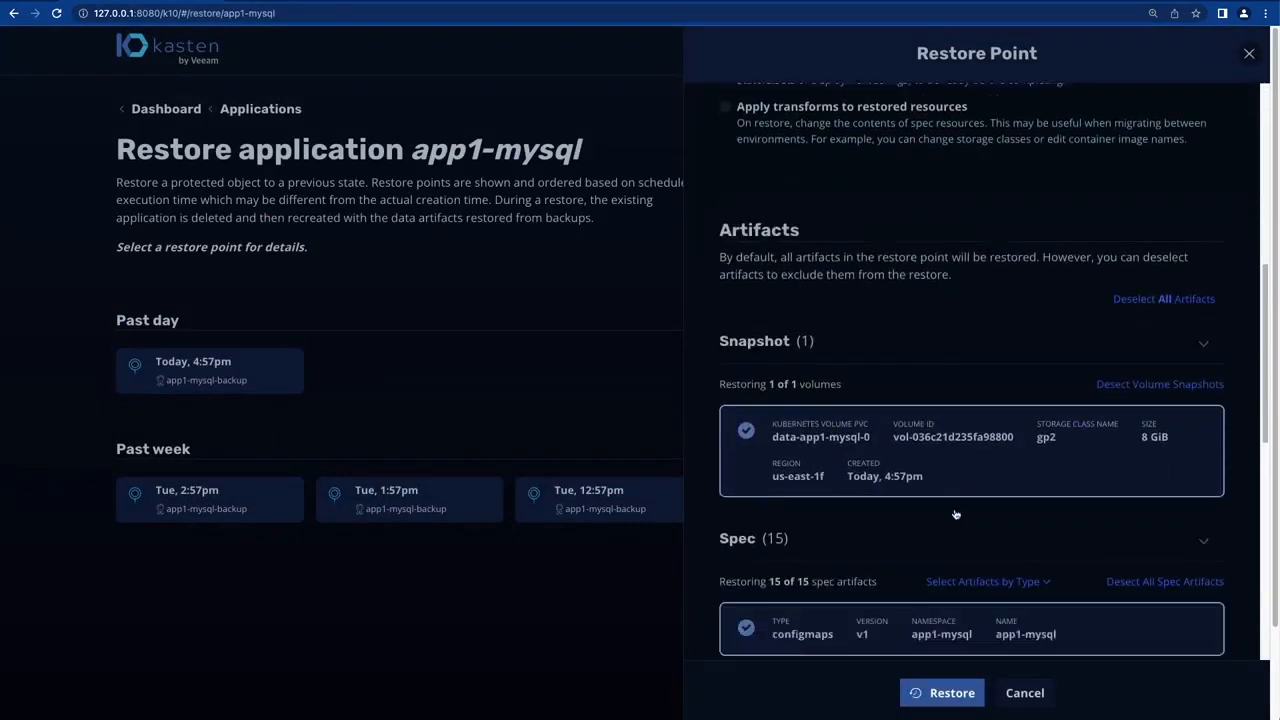
left_click(950, 693)
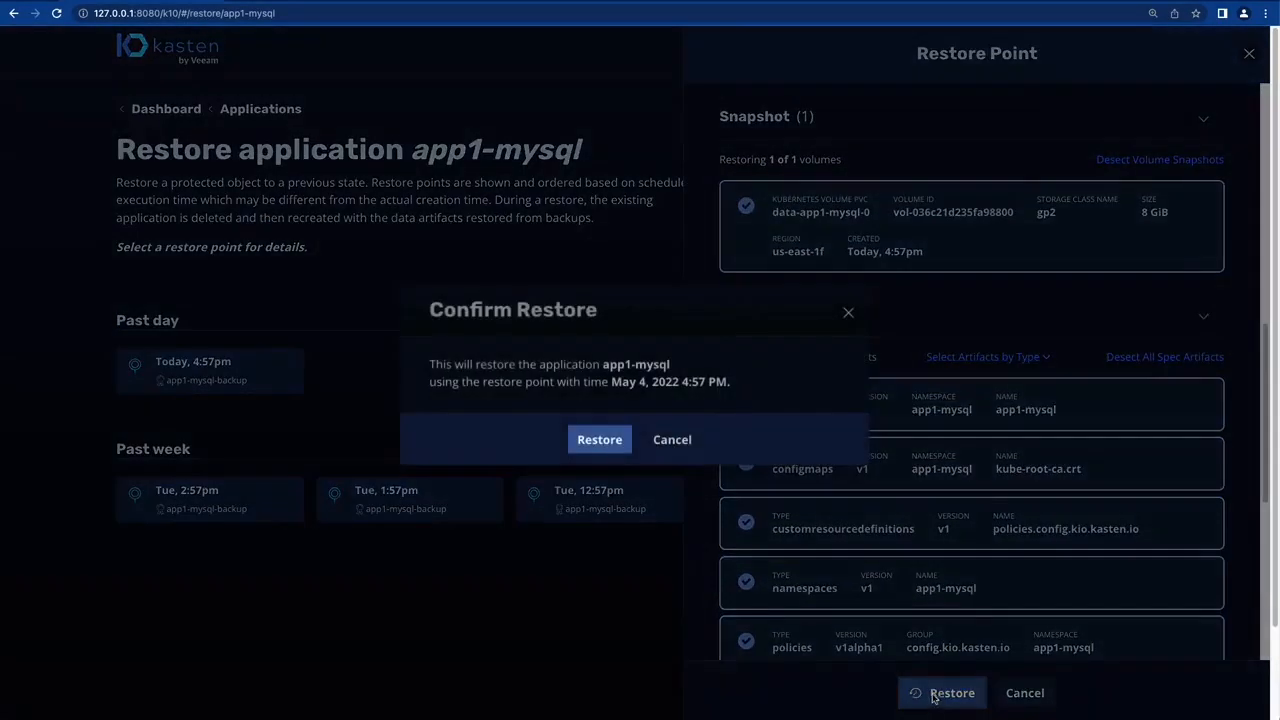
left_click(599, 439)
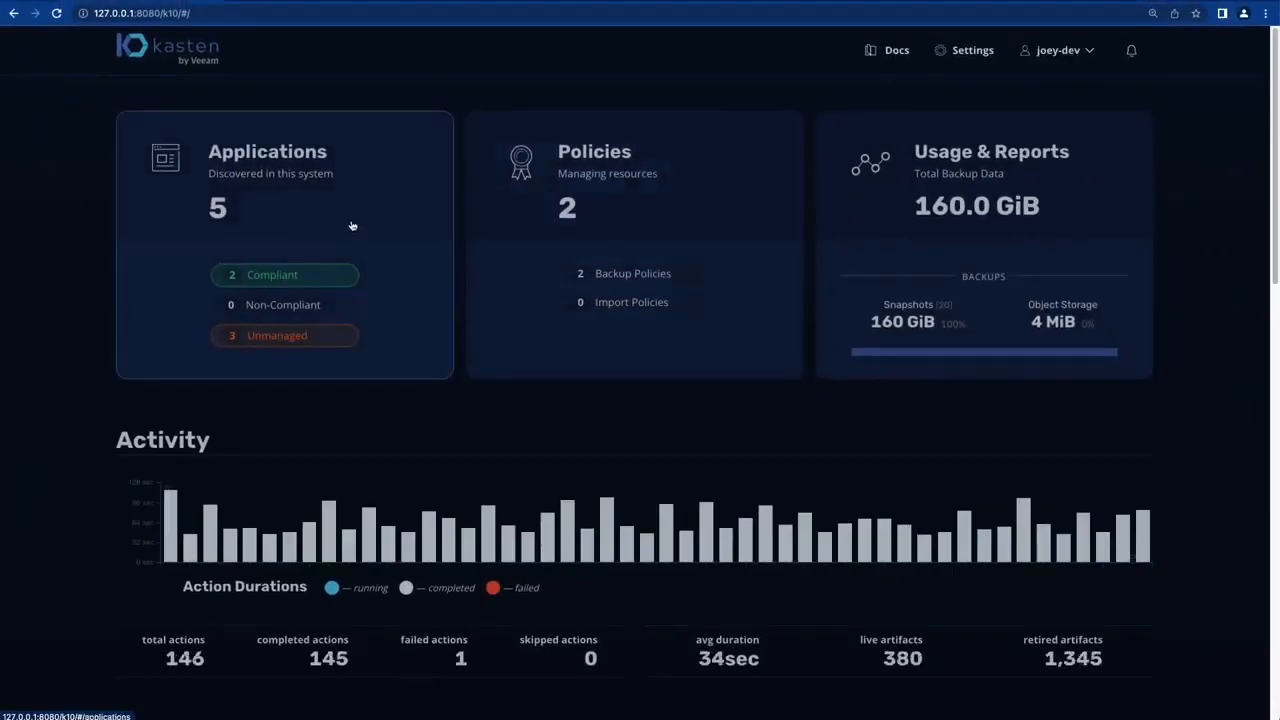
As joey-dev, try app1-mysql restore points, hit the permissions error, and return to Applications.
left_click(267, 151)
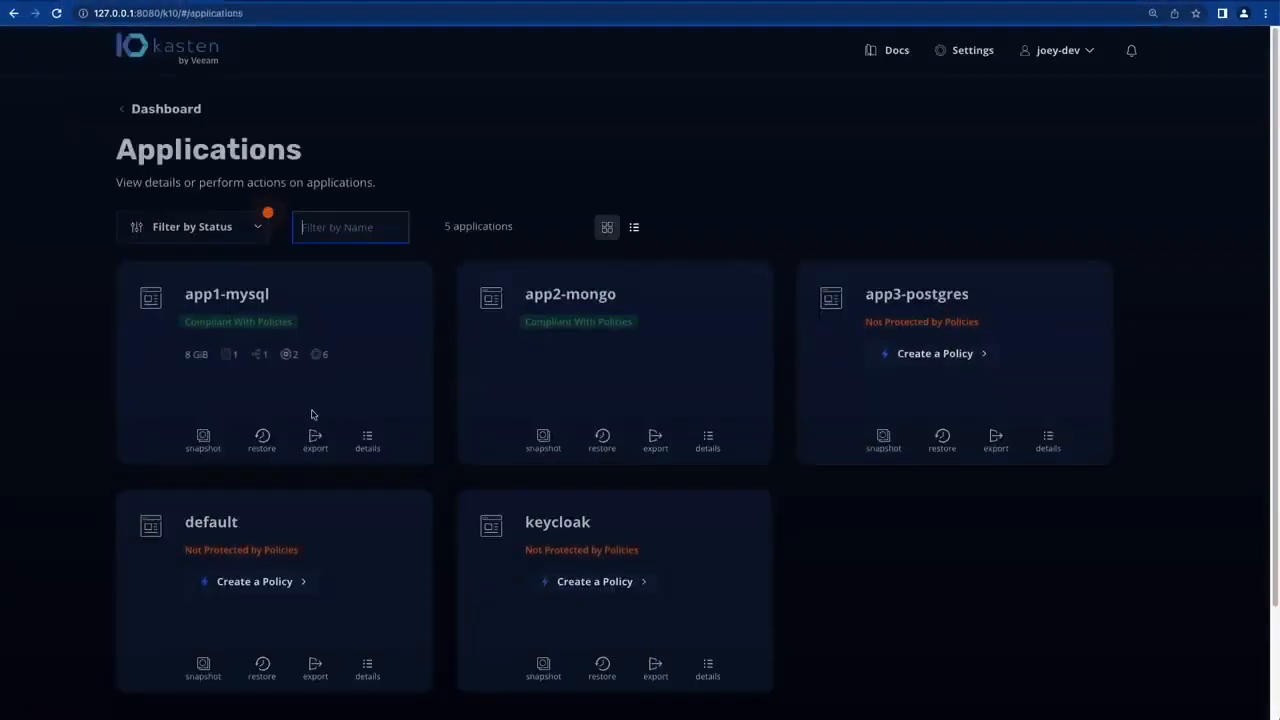
left_click(261, 437)
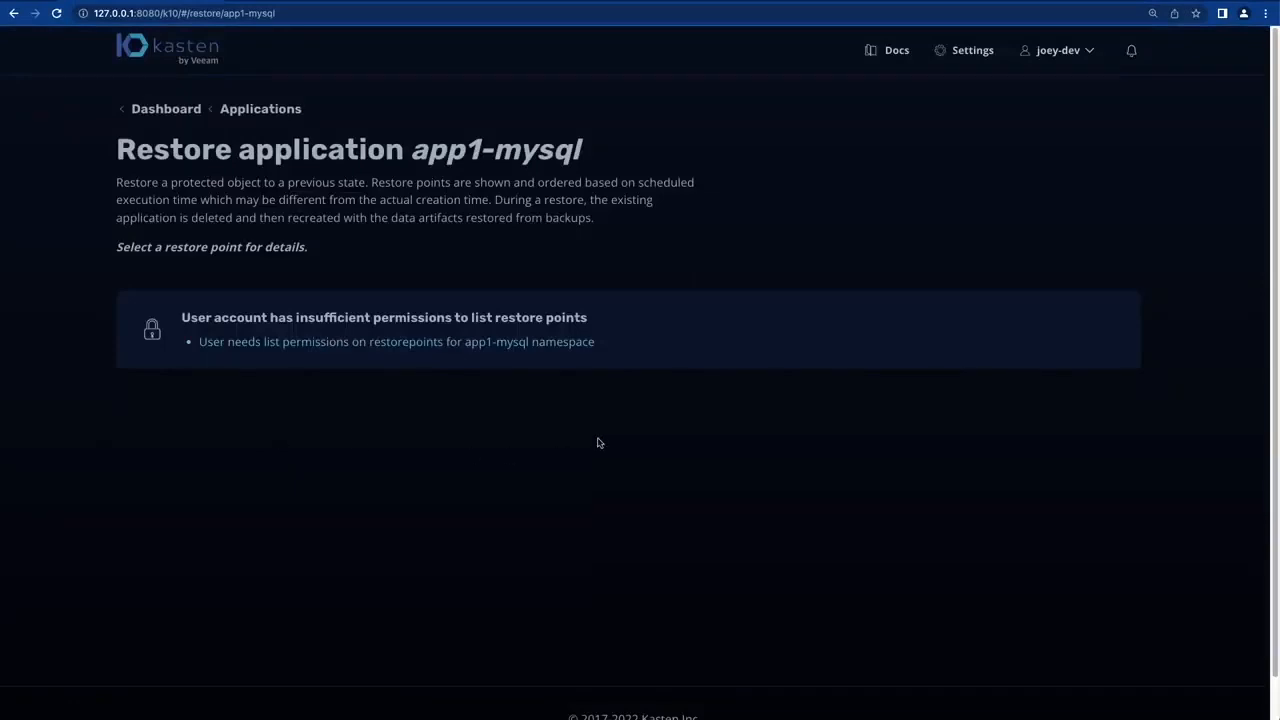
mouse_move(423, 469)
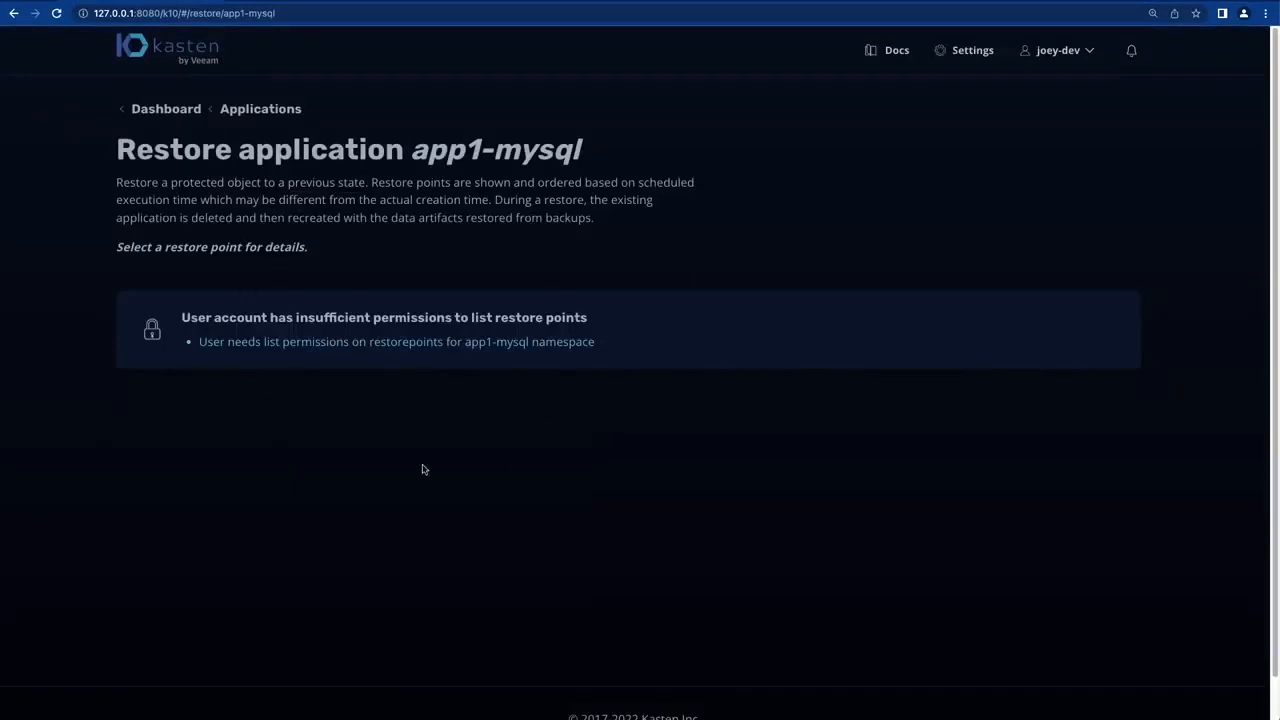
mouse_move(386, 312)
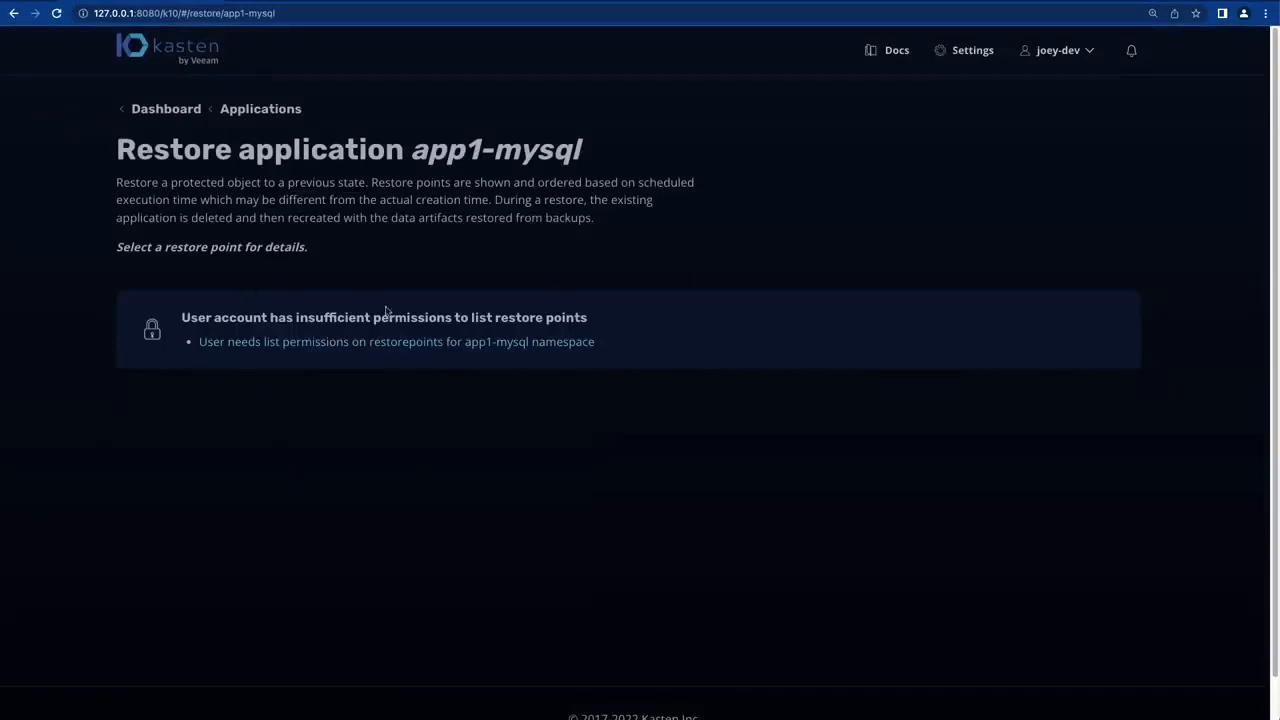
left_click(261, 108)
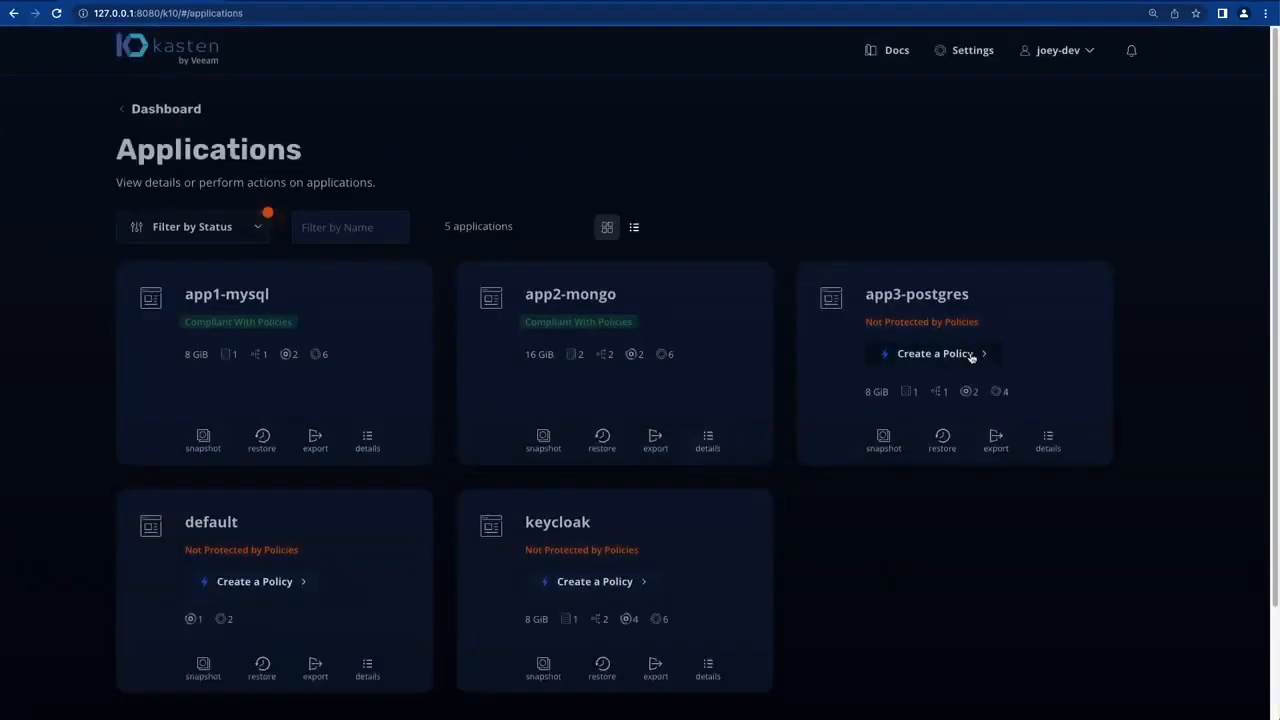
Draft app3-postgres-backup as daily with export to aws-s3-rbac-demo-bucket, and show its YAML.
left_click(933, 353)
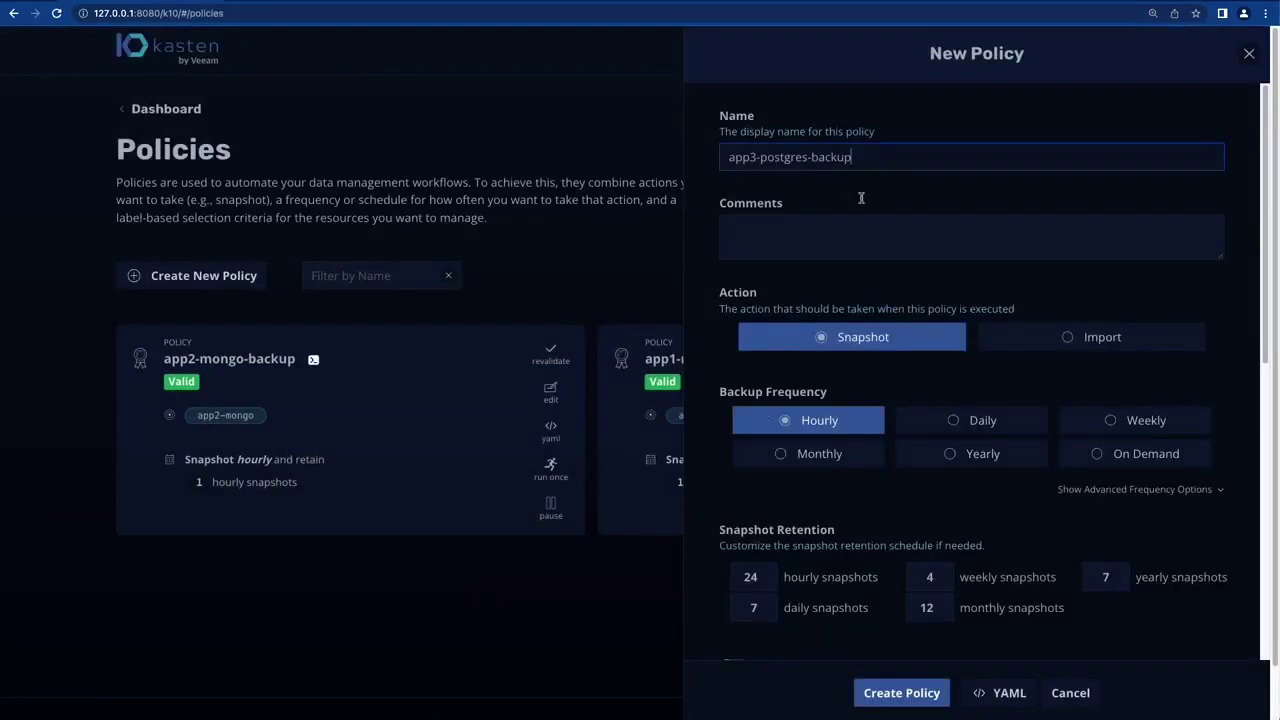
left_click(950, 420)
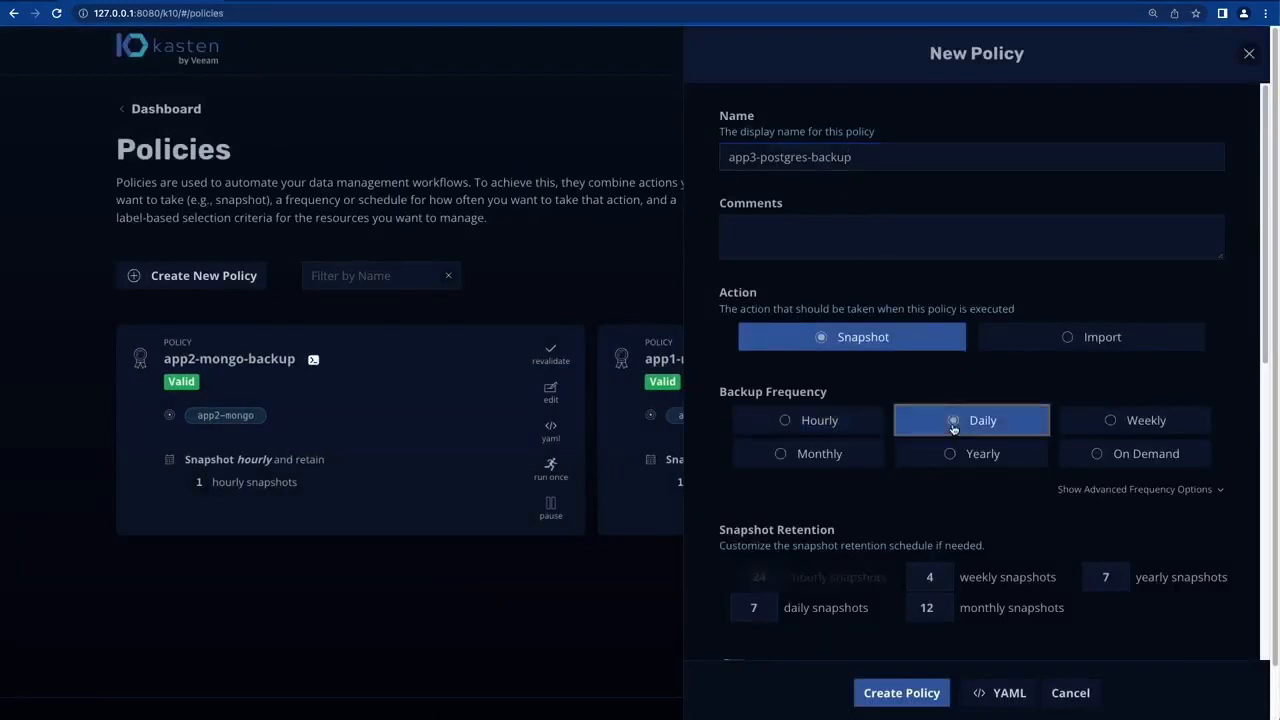
scroll("down", 3)
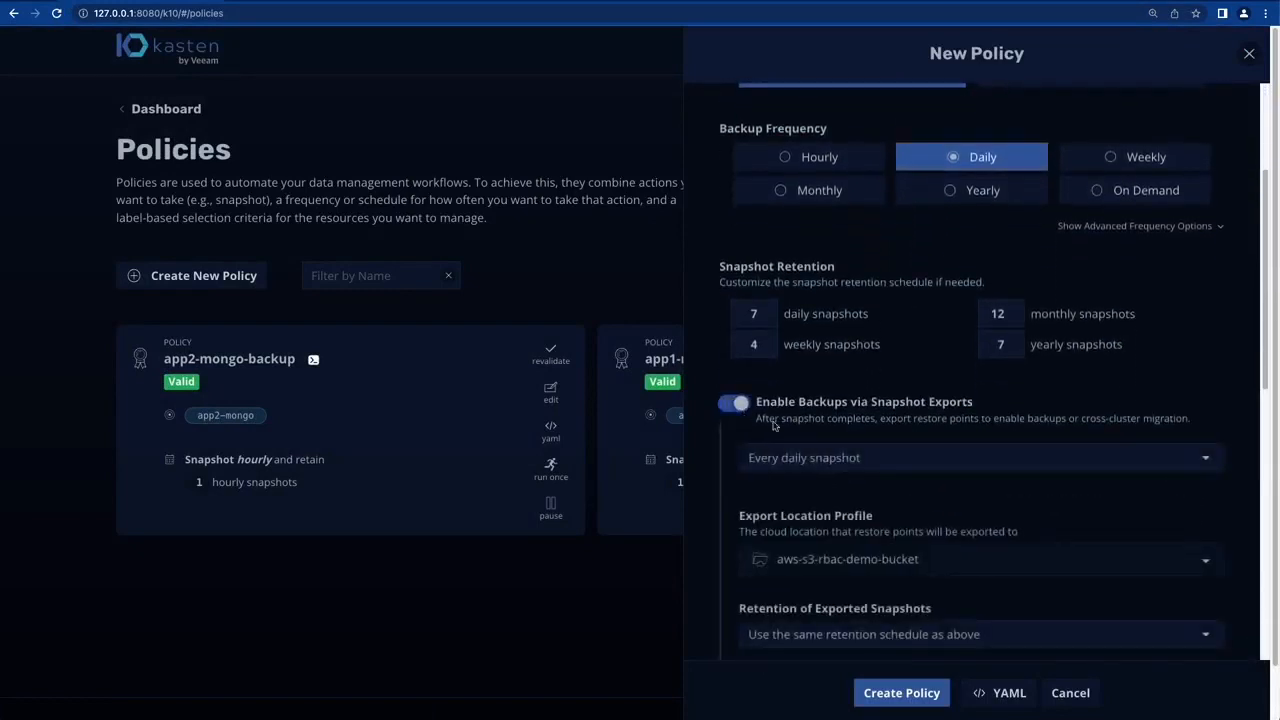
left_click(978, 561)
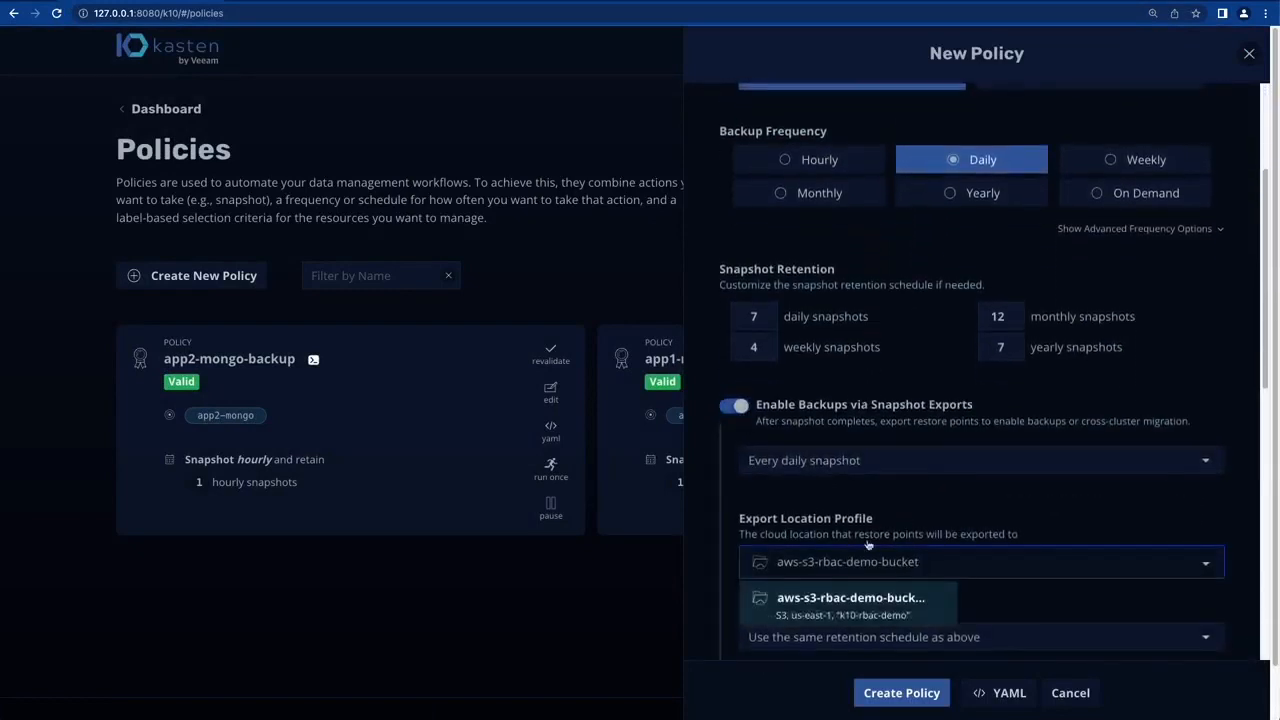
left_click(866, 597)
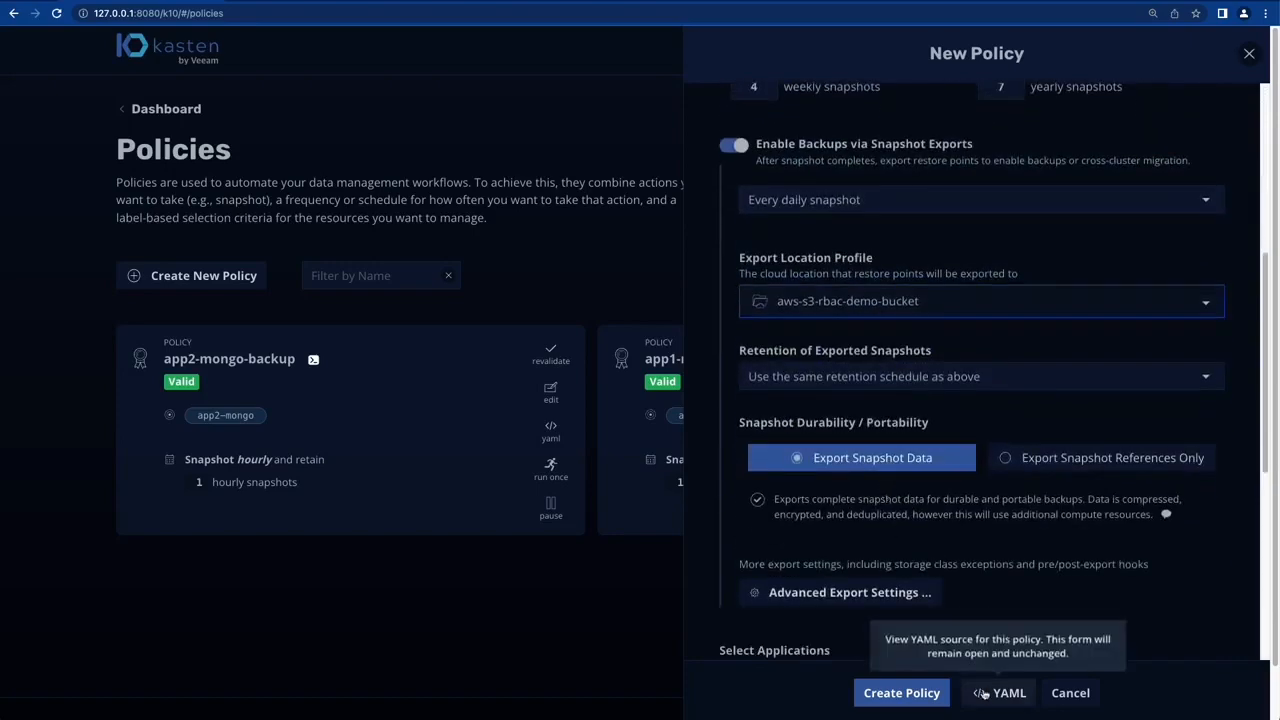
left_click(1000, 693)
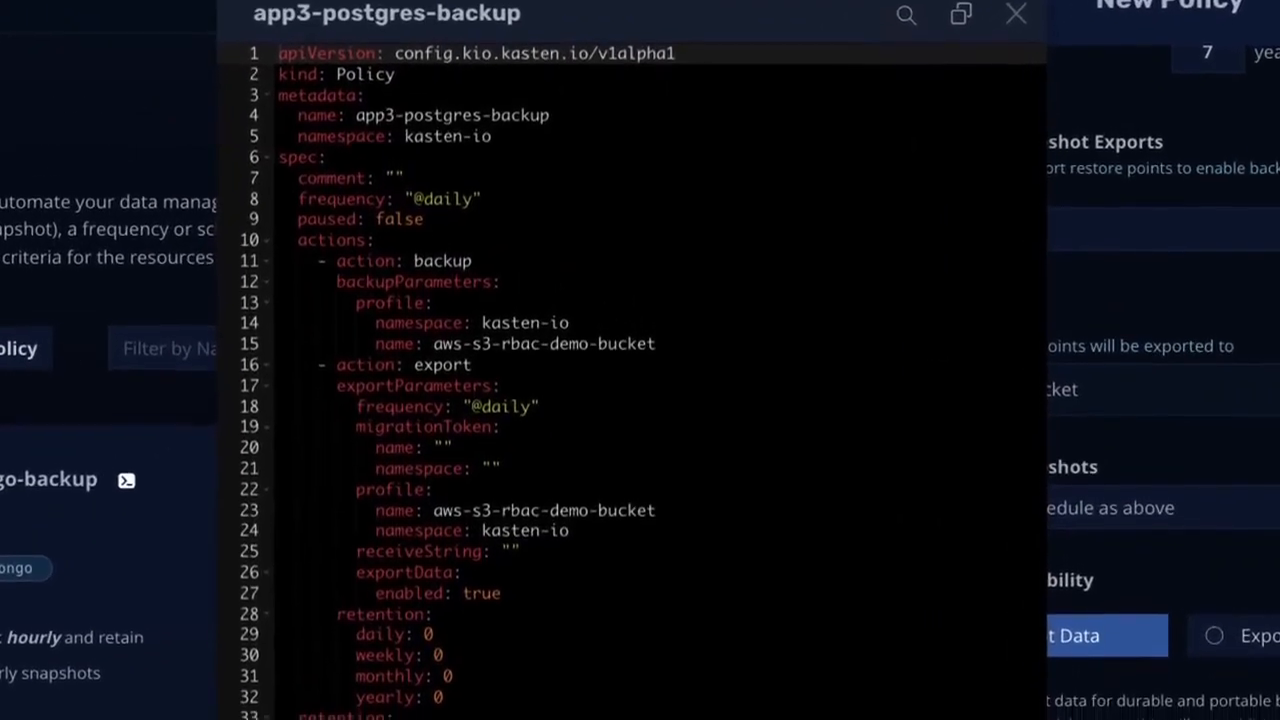
Scroll through the policy YAML, then open the K10 API and Command Line docs page.
scroll("down", 3)
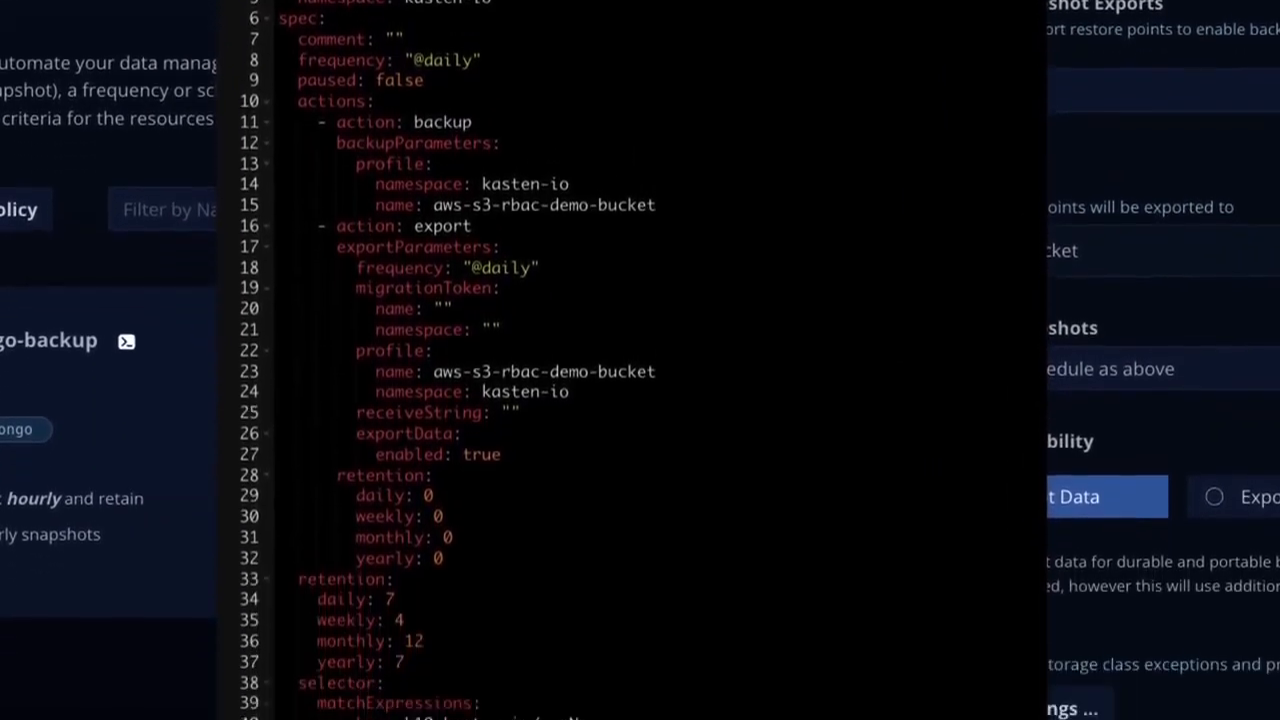
scroll("down", 3)
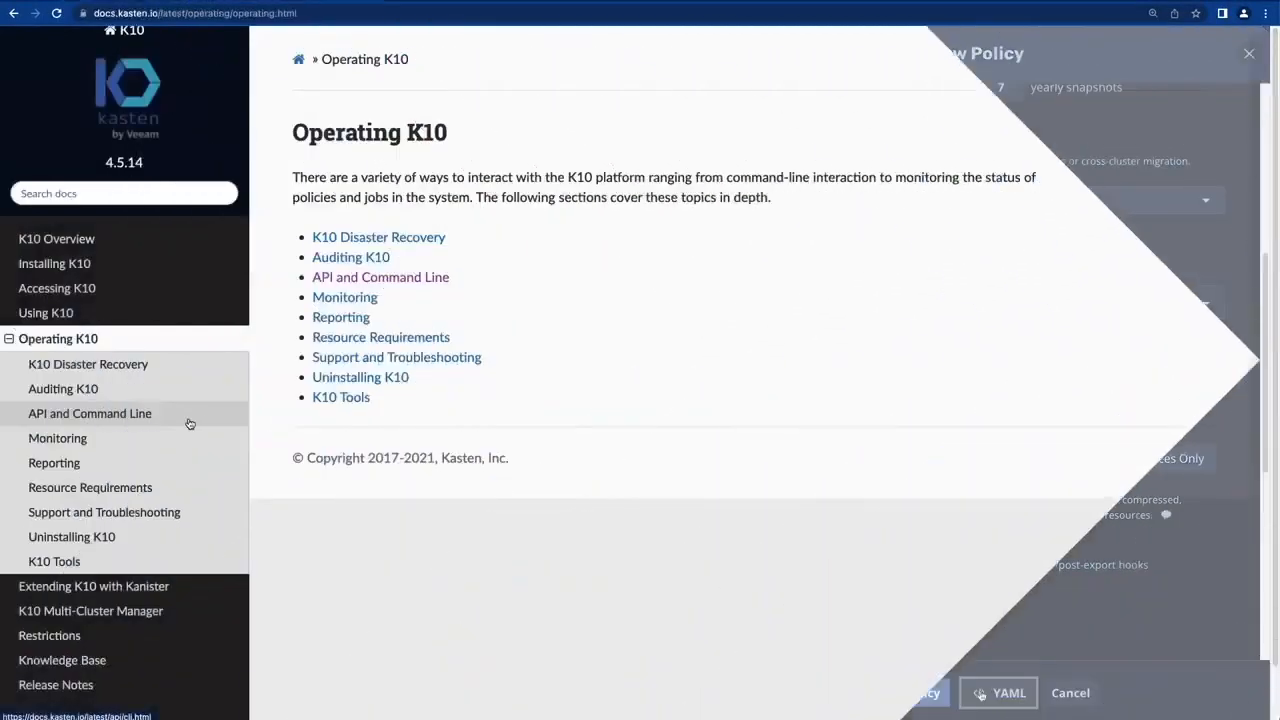
left_click(89, 413)
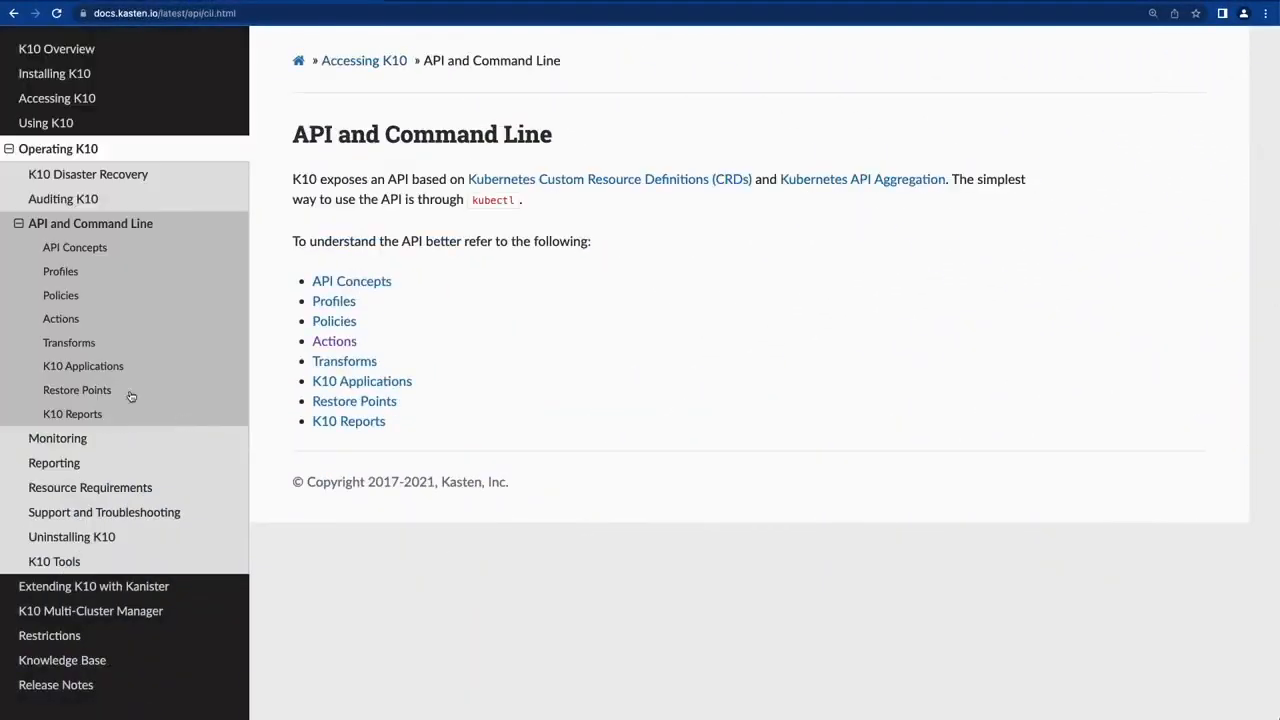